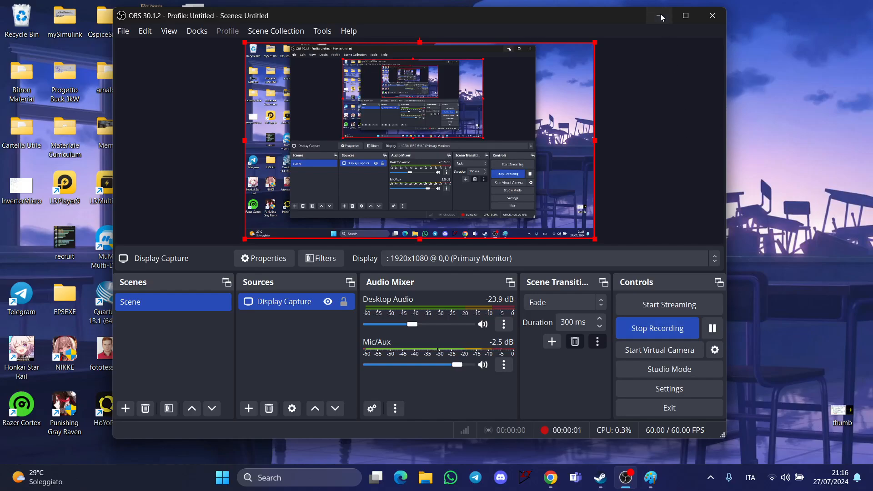
Minimise the OBS Studio window while it records the display capture.
{"action": "left_click", "coordinate": [658, 16]}
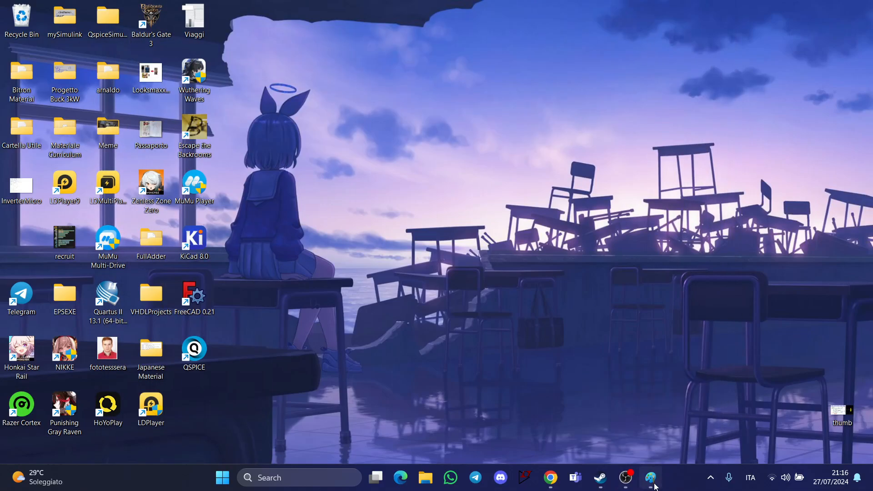
Freehand-draw the source, top wire, inductor coil, capacitor C and load R in black.
{"action": "left_click", "coordinate": [650, 476]}
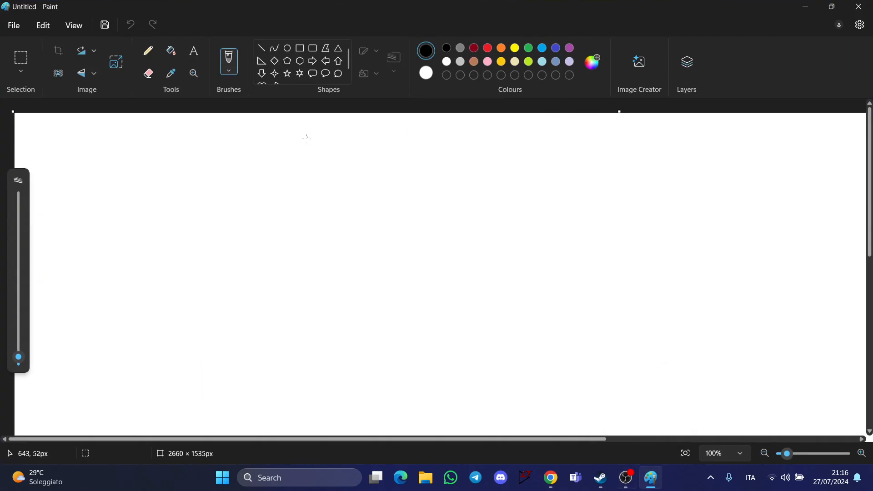
{"action": "mouse_move", "coordinate": [146, 133]}
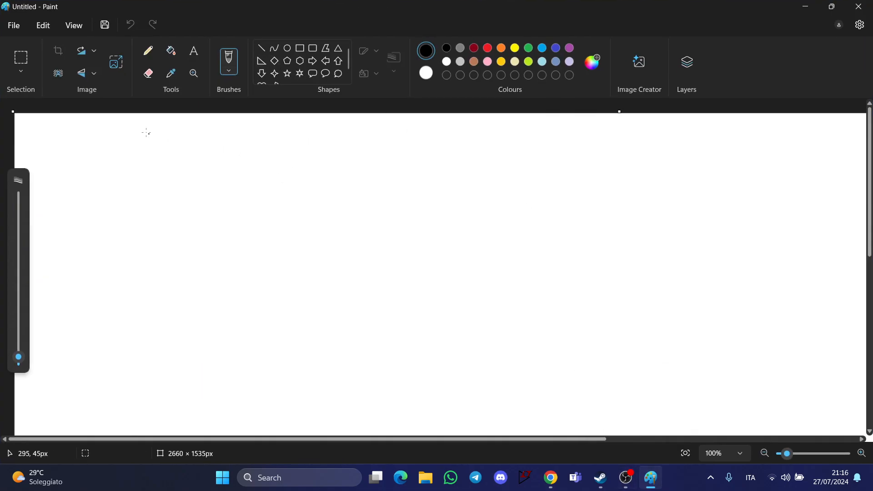
{"action": "mouse_move", "coordinate": [84, 70]}
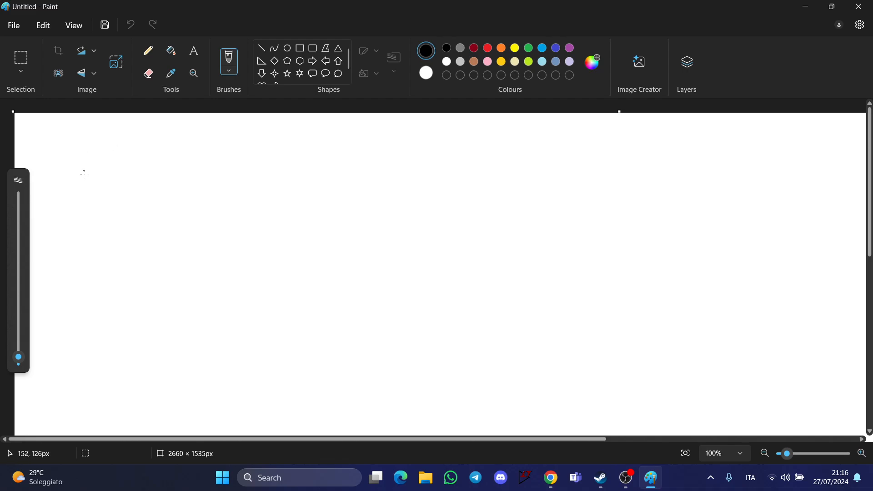
{"action": "left_click_drag", "start_coordinate": [64, 192], "coordinate": [77, 225]}
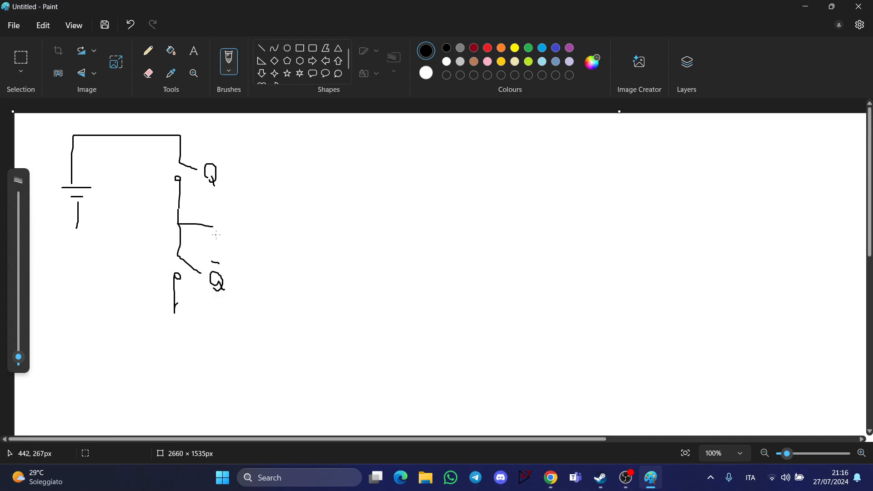
{"action": "left_click_drag", "start_coordinate": [233, 231], "coordinate": [317, 236]}
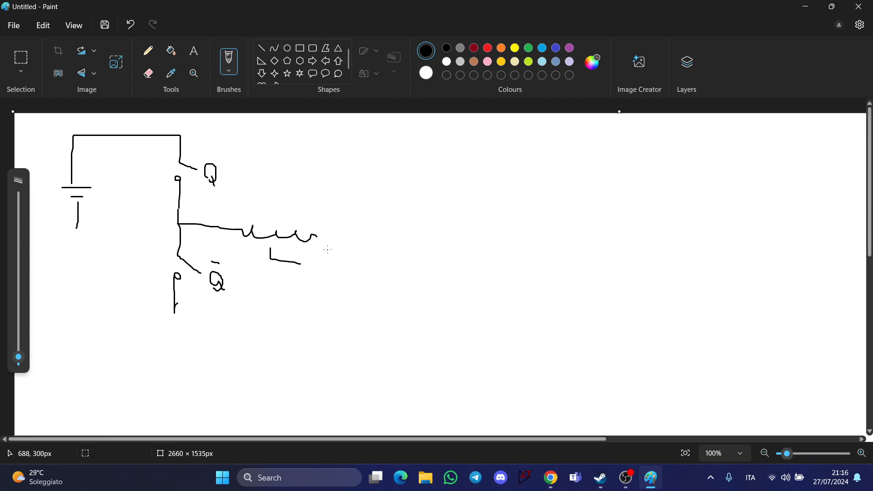
{"action": "left_click_drag", "start_coordinate": [318, 234], "coordinate": [353, 259]}
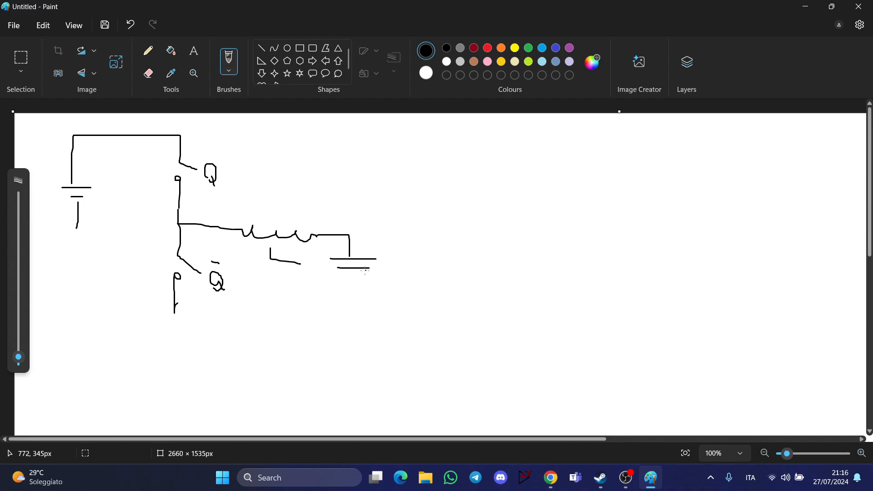
{"action": "left_click_drag", "start_coordinate": [350, 234], "coordinate": [416, 314]}
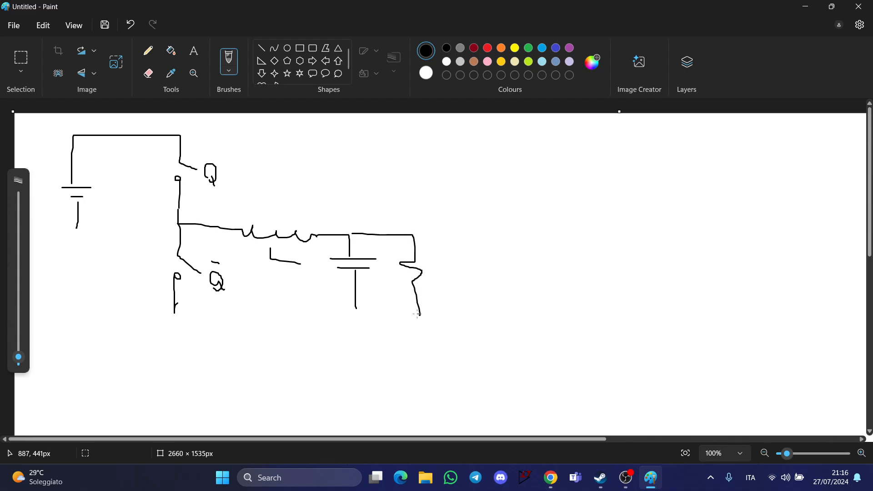
{"action": "left_click_drag", "start_coordinate": [379, 292], "coordinate": [440, 273]}
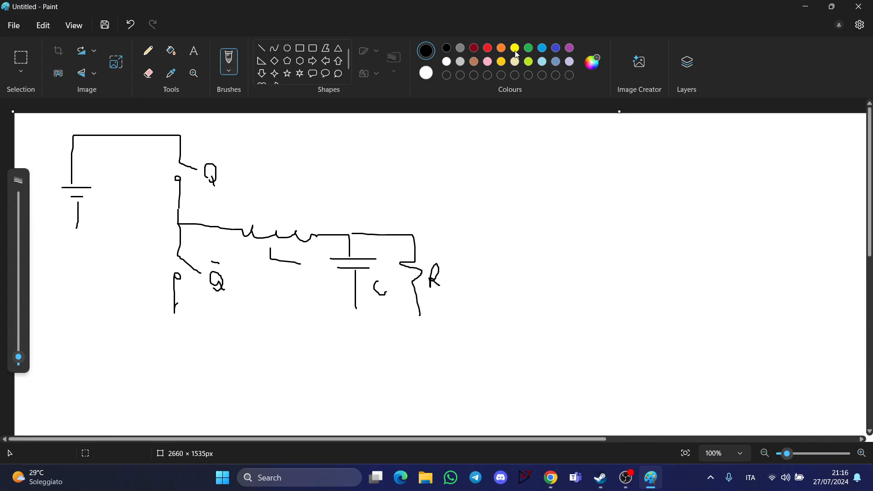
Draw the red waveform plot's vertical axis and square voltage pulse.
{"action": "left_click_drag", "start_coordinate": [486, 138], "coordinate": [488, 208]}
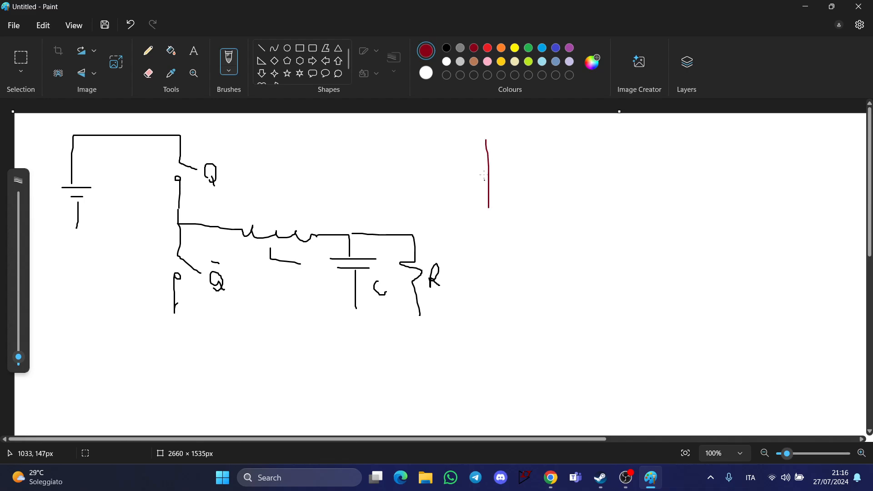
{"action": "left_click_drag", "start_coordinate": [478, 153], "coordinate": [489, 139]}
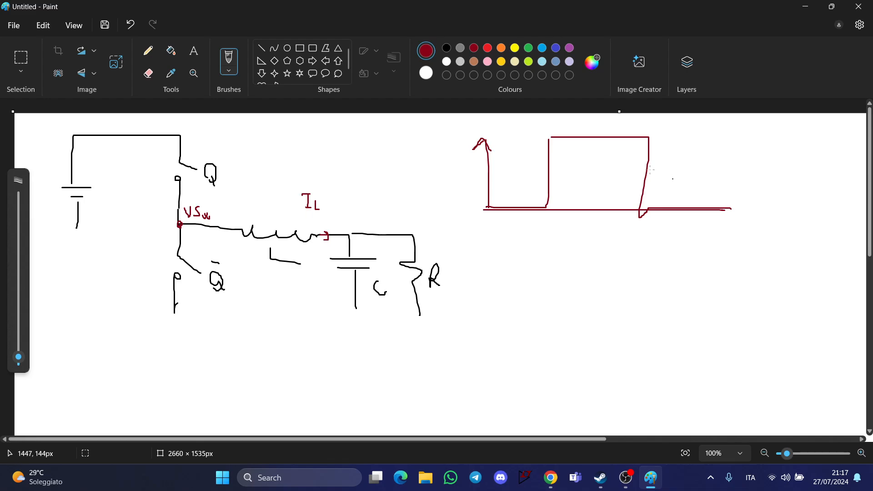
{"action": "mouse_move", "coordinate": [238, 160]}
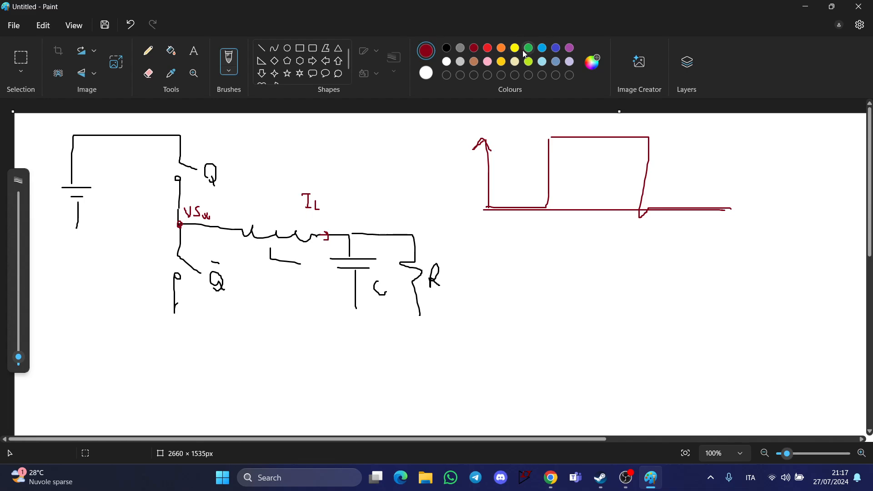
Draw the green rising and falling inductor-current ramp over the pulse.
{"action": "left_click_drag", "start_coordinate": [551, 192], "coordinate": [649, 146]}
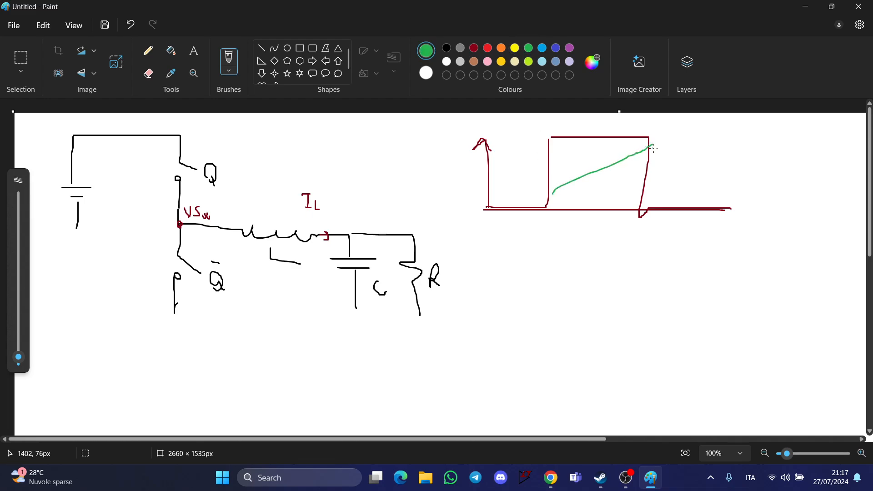
{"action": "left_click_drag", "start_coordinate": [651, 144], "coordinate": [738, 190]}
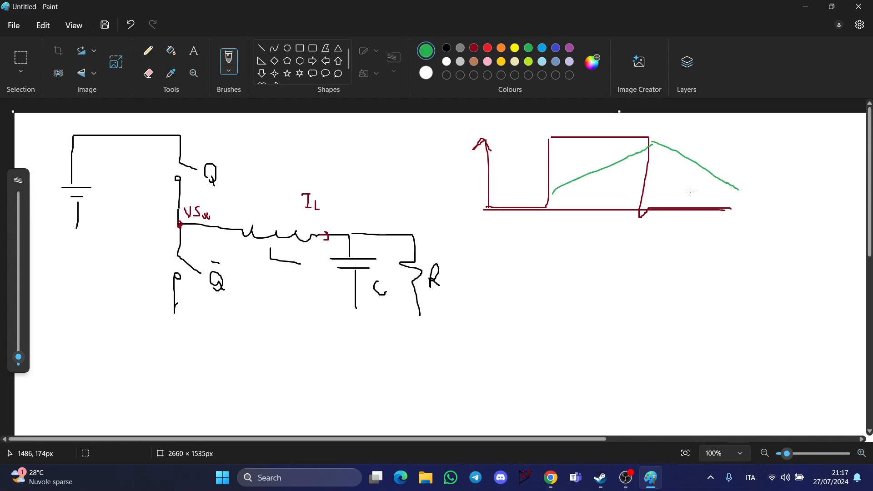
{"action": "left_click_drag", "start_coordinate": [690, 192], "coordinate": [682, 203]}
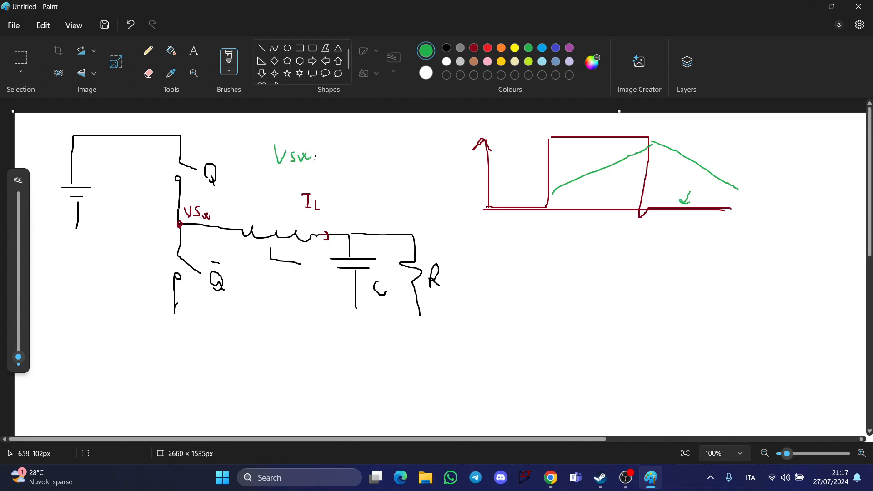
Write the green 'VSw – VDS' note and draw the current-path arrow below.
{"action": "left_click_drag", "start_coordinate": [320, 159], "coordinate": [357, 161]}
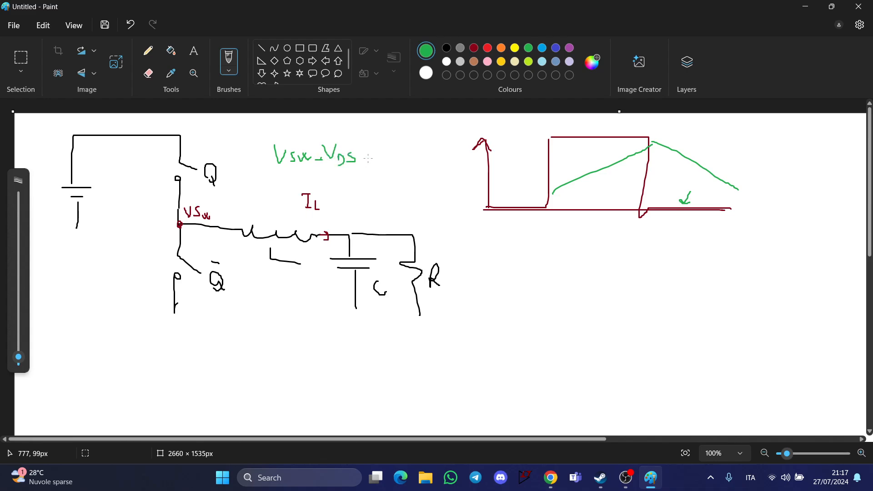
{"action": "left_click_drag", "start_coordinate": [362, 162], "coordinate": [381, 164]}
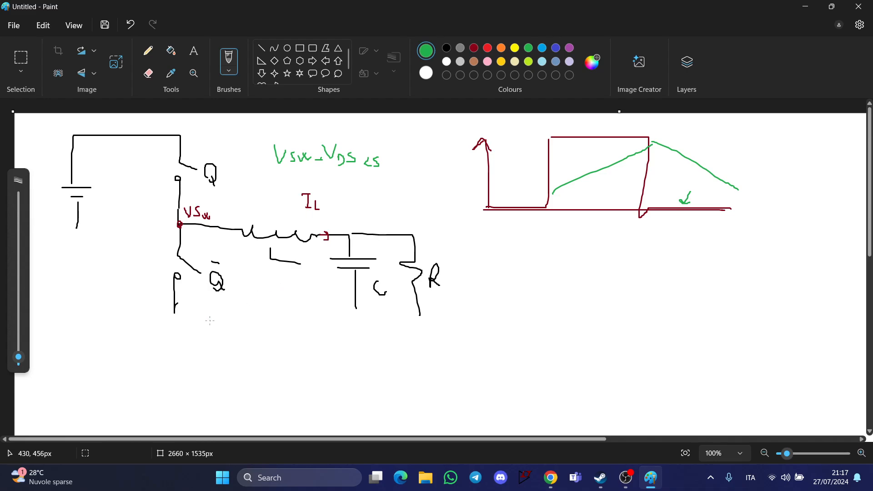
{"action": "left_click_drag", "start_coordinate": [206, 311], "coordinate": [327, 312]}
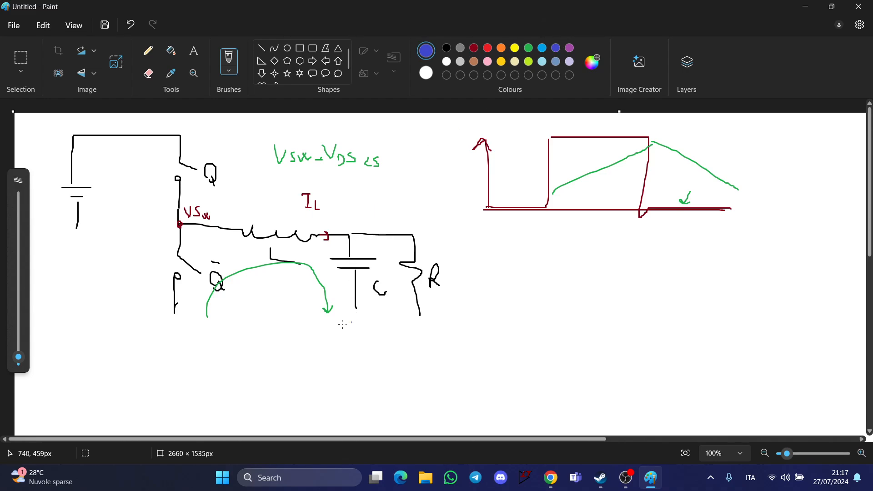
Draw the blue bottom rail and write two '2kV' notes beside resistor R.
{"action": "left_click_drag", "start_coordinate": [153, 315], "coordinate": [419, 316]}
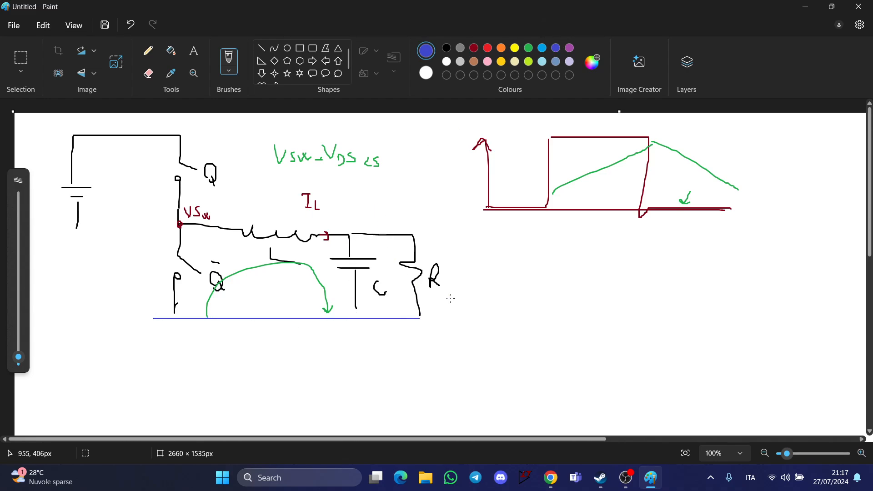
{"action": "mouse_move", "coordinate": [445, 288]}
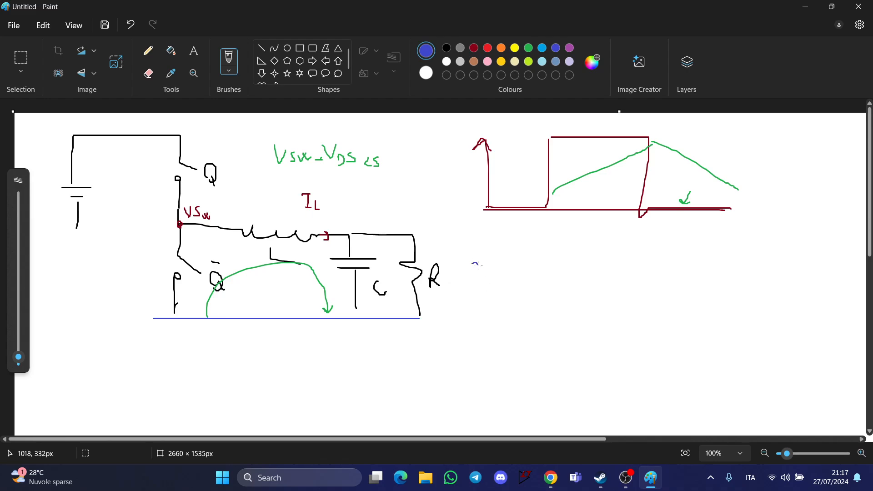
{"action": "left_click_drag", "start_coordinate": [465, 273], "coordinate": [509, 273]}
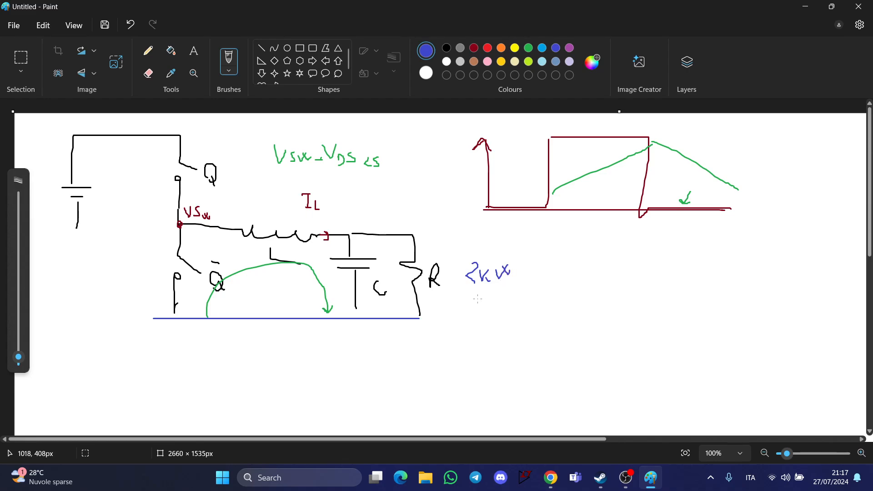
{"action": "left_click_drag", "start_coordinate": [474, 303], "coordinate": [510, 303]}
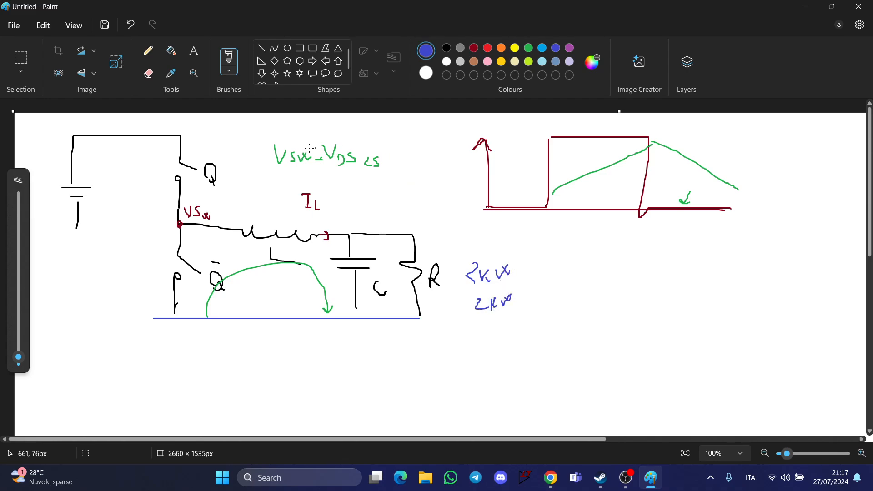
Erase the stray blue stroke along the top wire.
{"action": "left_click_drag", "start_coordinate": [181, 137], "coordinate": [231, 147]}
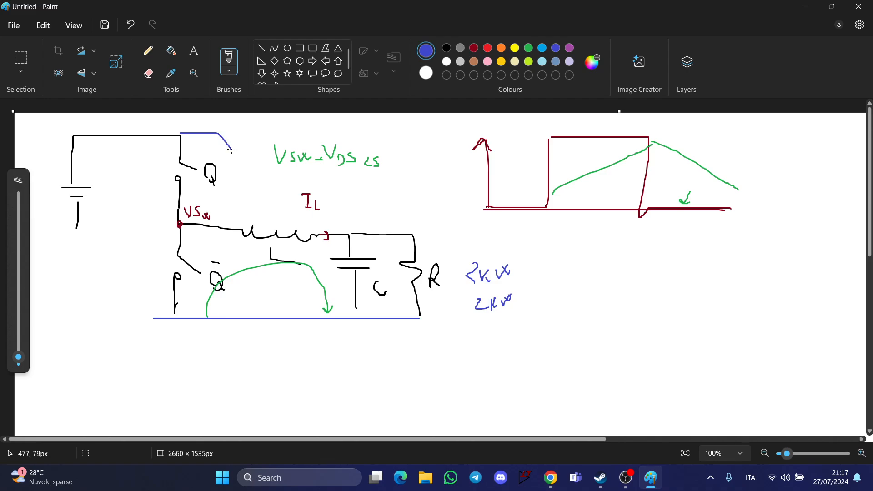
{"action": "left_click", "coordinate": [148, 73]}
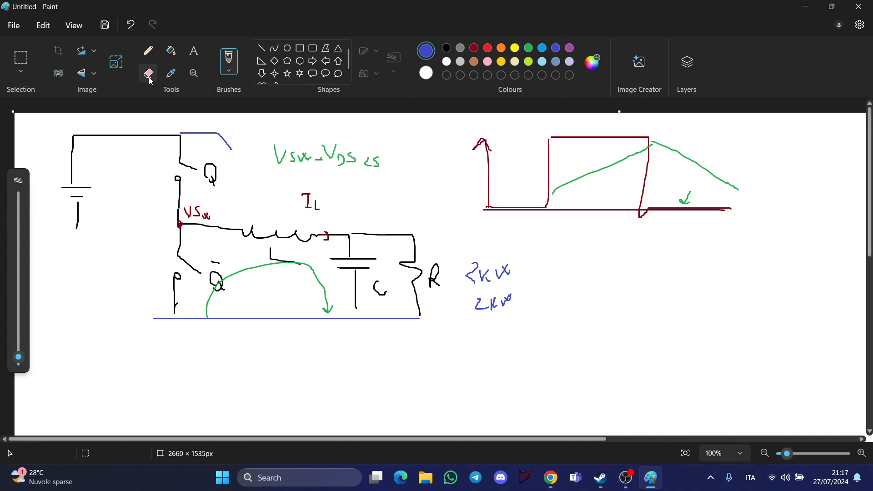
{"action": "left_click", "coordinate": [148, 73]}
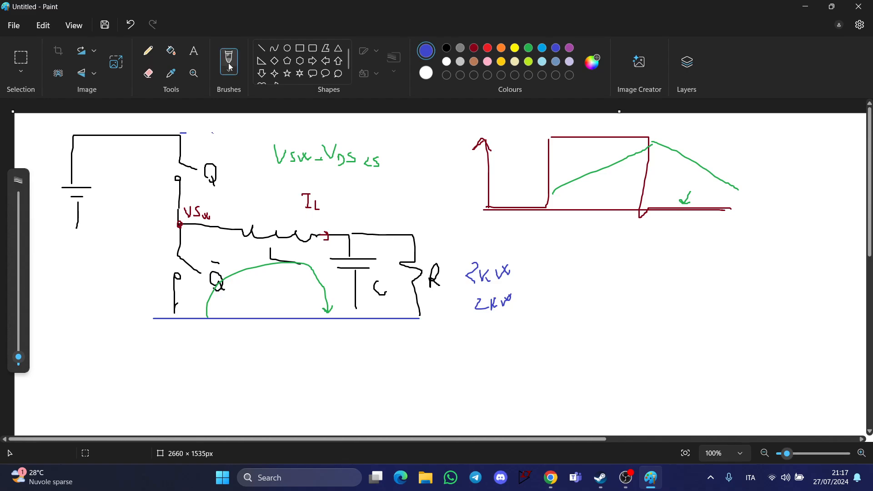
Add a blue inductor arrow, a 10V output label and a circled 100A note.
{"action": "left_click_drag", "start_coordinate": [262, 201], "coordinate": [258, 224]}
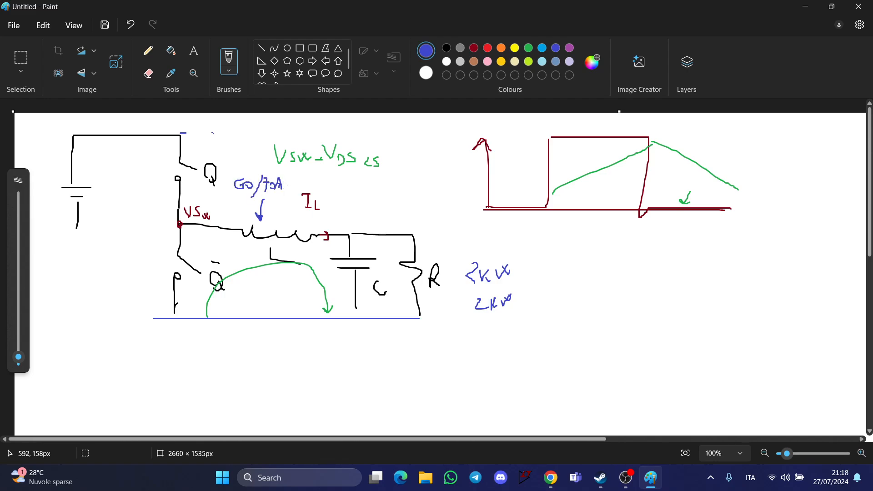
{"action": "mouse_move", "coordinate": [131, 200]}
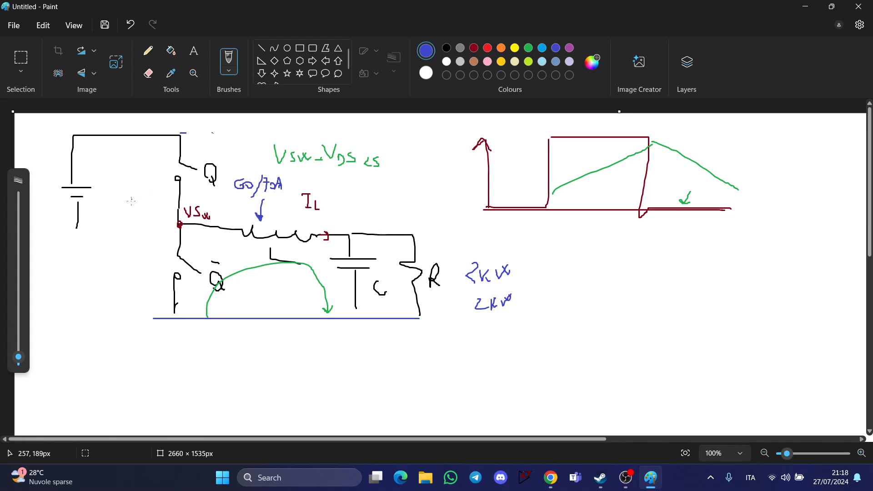
{"action": "mouse_move", "coordinate": [97, 198]}
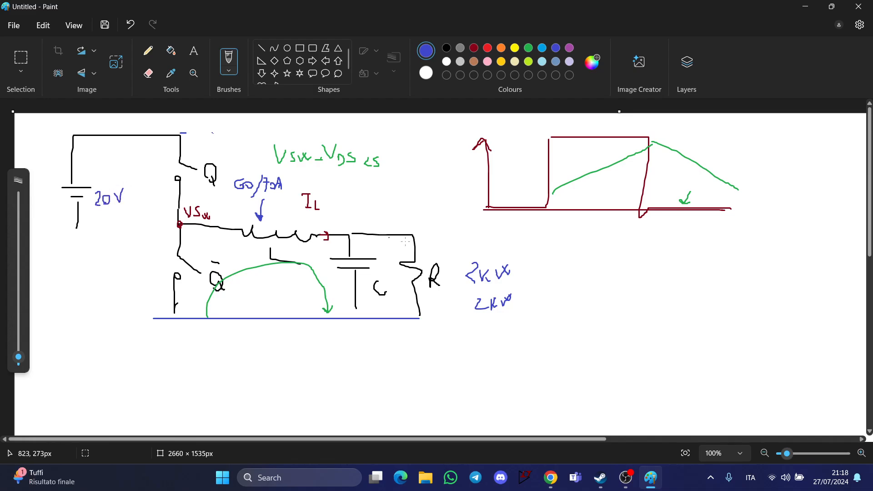
{"action": "left_click_drag", "start_coordinate": [392, 223], "coordinate": [412, 217]}
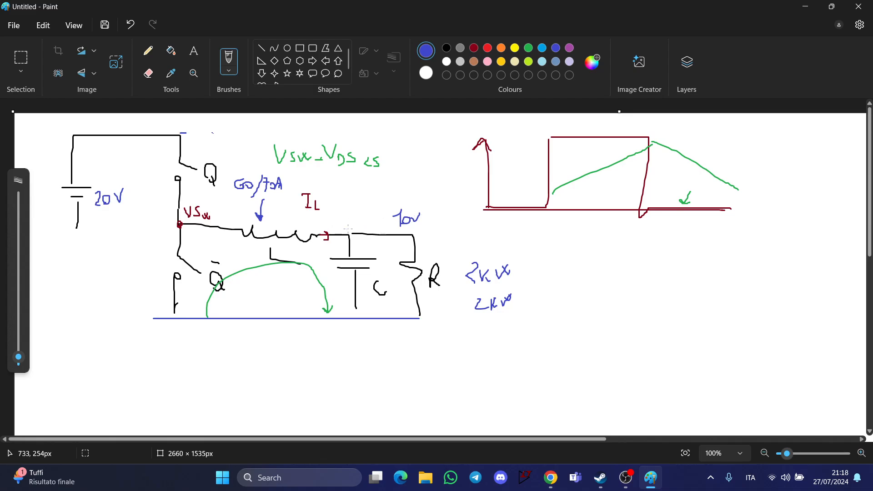
{"action": "mouse_move", "coordinate": [366, 189]}
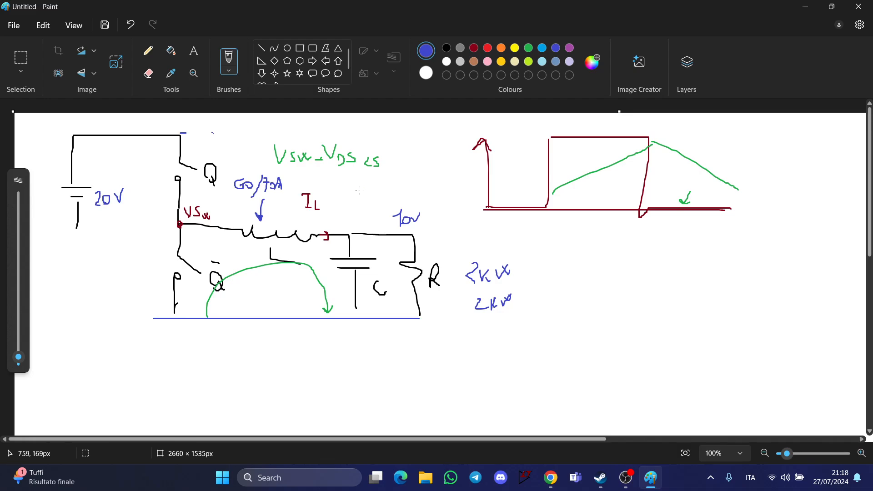
{"action": "left_click_drag", "start_coordinate": [370, 192], "coordinate": [384, 181]}
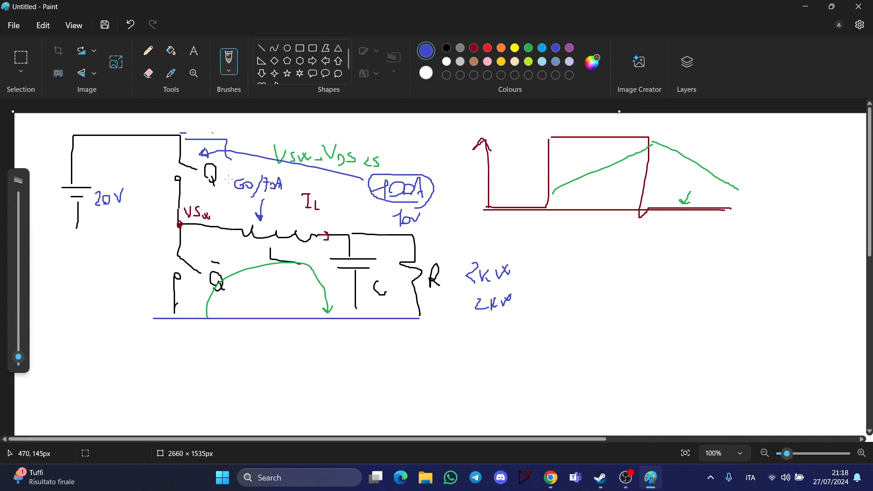
{"action": "mouse_move", "coordinate": [349, 207]}
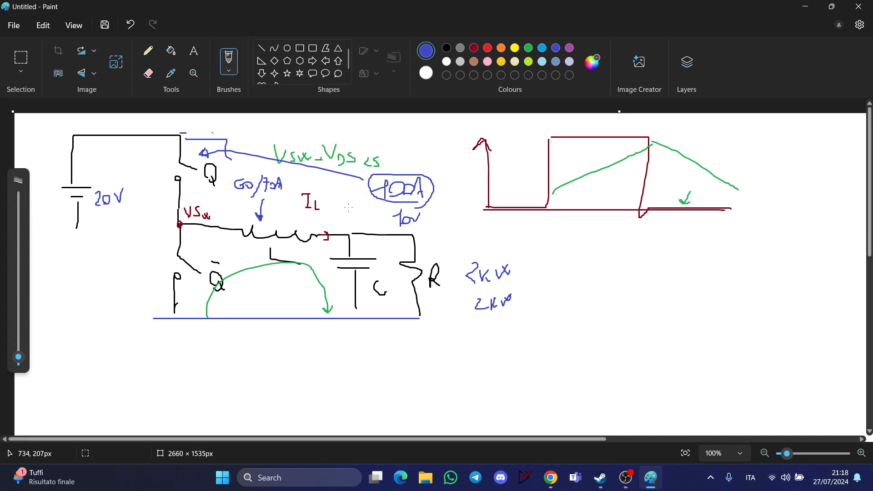
{"action": "mouse_move", "coordinate": [326, 213]}
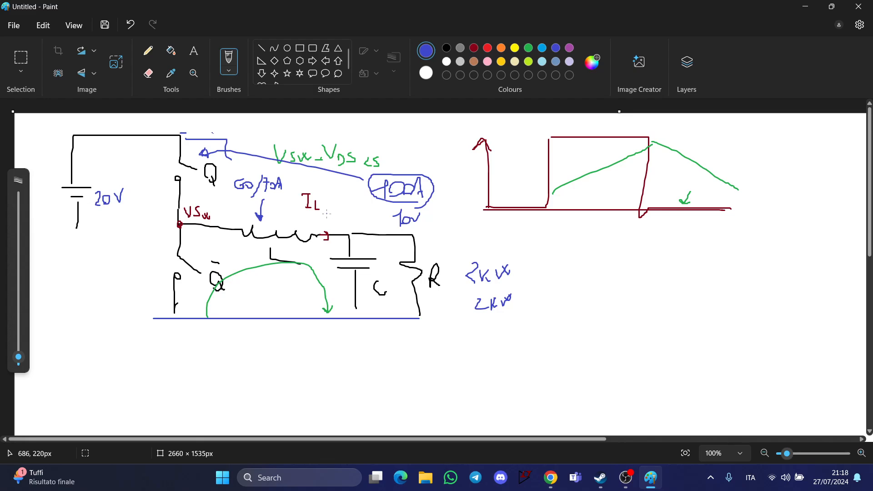
{"action": "mouse_move", "coordinate": [340, 212]}
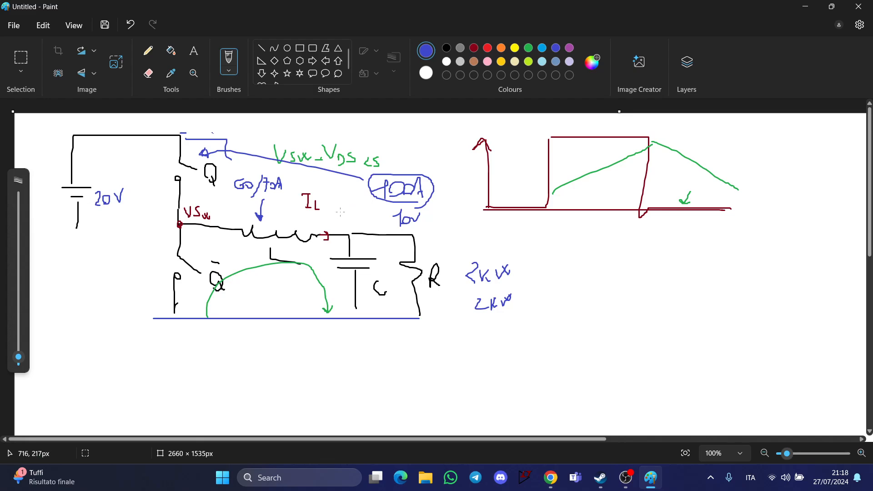
{"action": "mouse_move", "coordinate": [359, 209]}
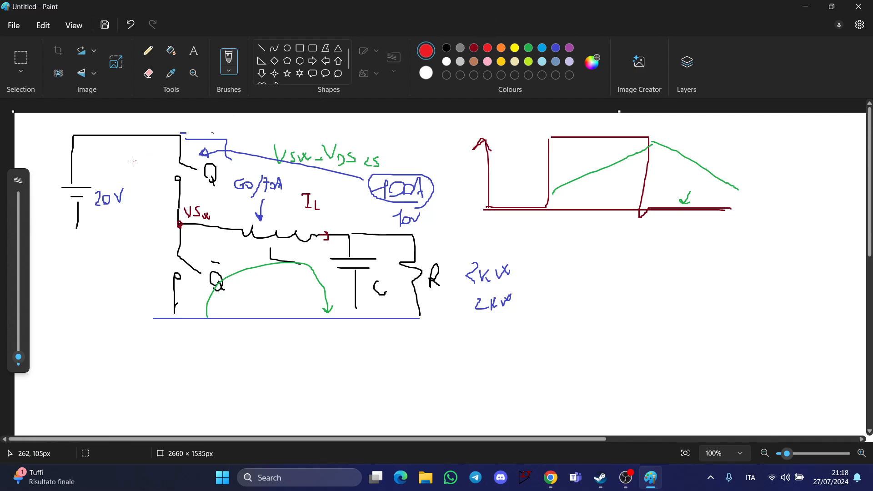
Run a red wire from the input rail down to a second switch pair.
{"action": "left_click_drag", "start_coordinate": [131, 134], "coordinate": [132, 230]}
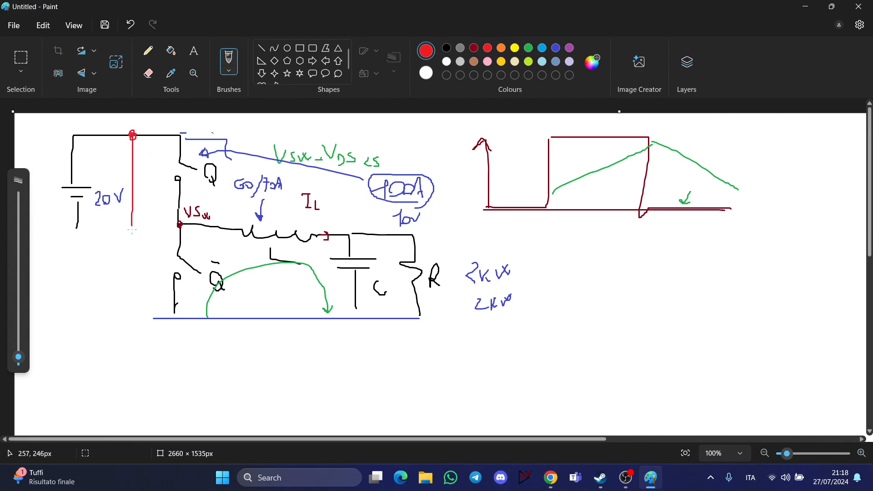
{"action": "scroll", "scroll_direction": "down", "scroll_amount": 3}
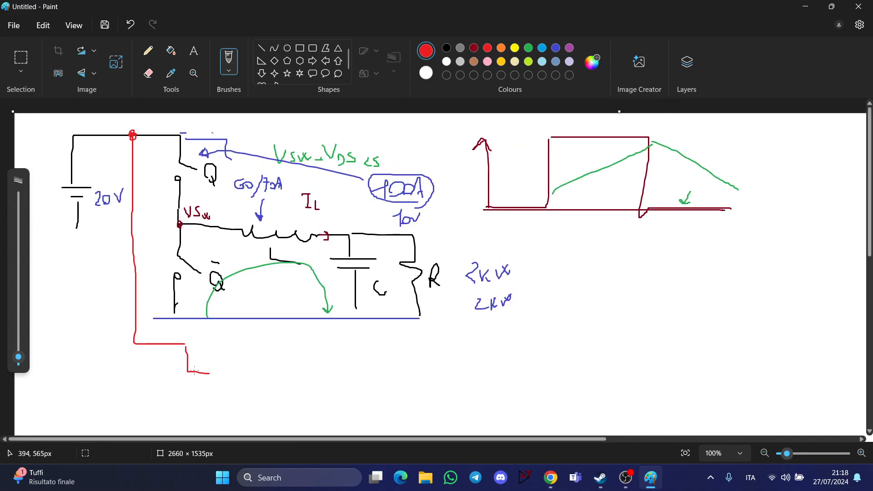
{"action": "scroll", "scroll_direction": "down", "scroll_amount": 3}
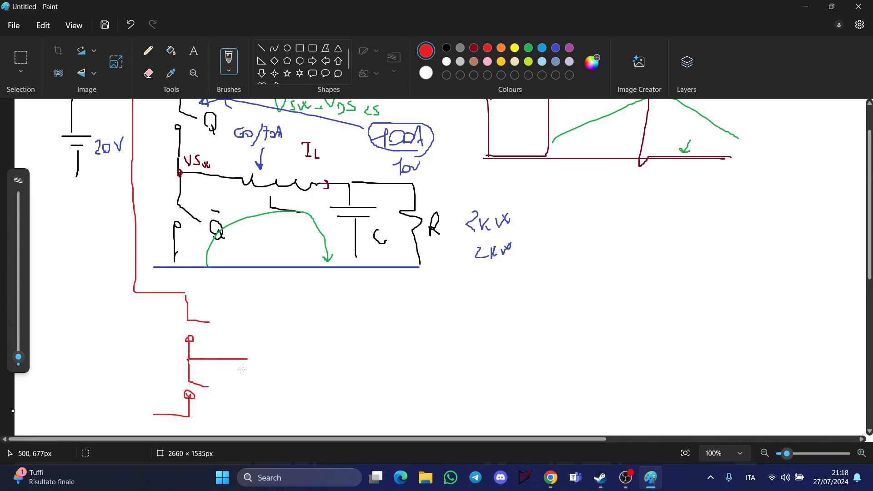
{"action": "left_click_drag", "start_coordinate": [245, 365], "coordinate": [367, 365]}
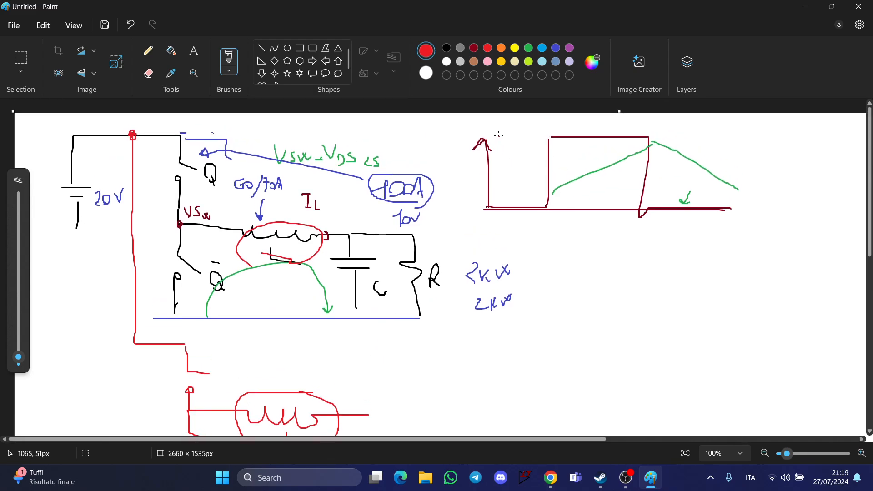
Label the first red waveform as phase one's switch voltage VSw1.
{"action": "left_click_drag", "start_coordinate": [485, 144], "coordinate": [511, 136]}
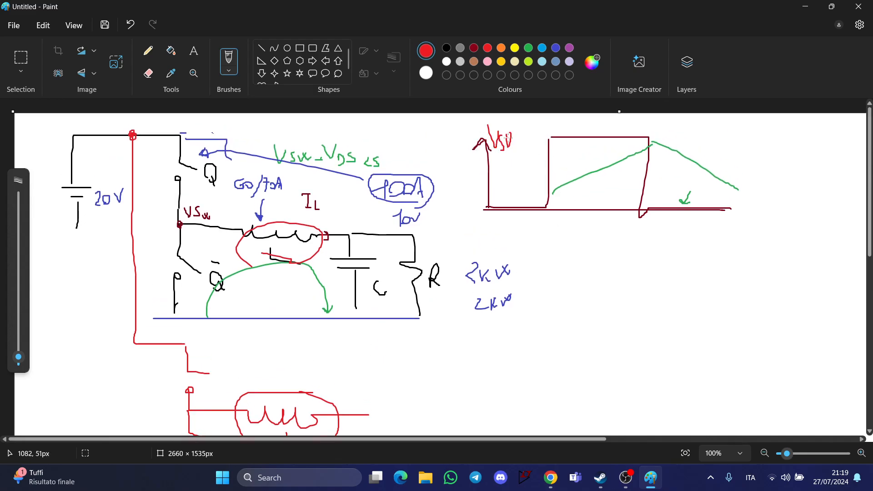
{"action": "scroll", "scroll_direction": "down", "scroll_amount": 3}
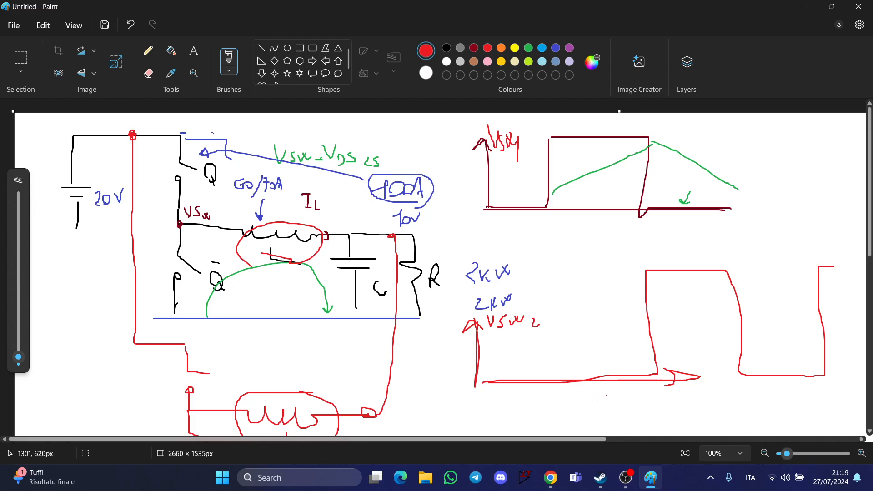
{"action": "scroll", "scroll_direction": "down", "scroll_amount": 3}
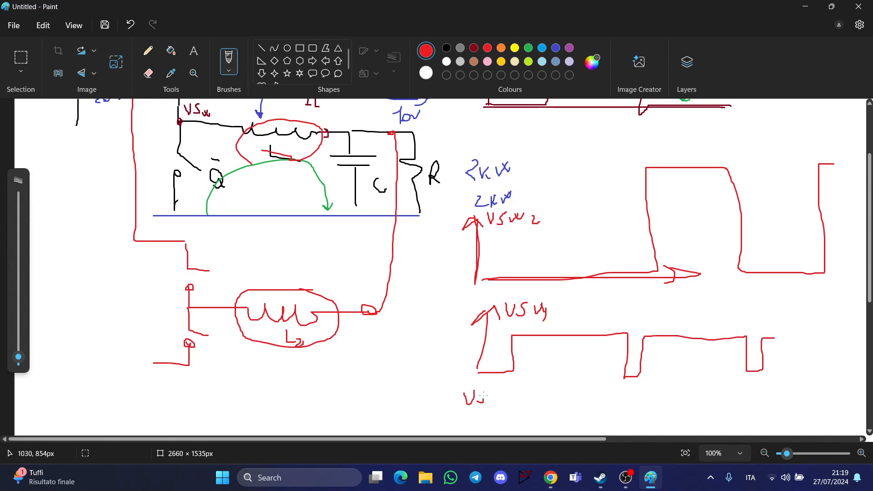
Draw the combined VSwn pulse train with arrows linking each phase pulse.
{"action": "left_click_drag", "start_coordinate": [478, 395], "coordinate": [512, 428]}
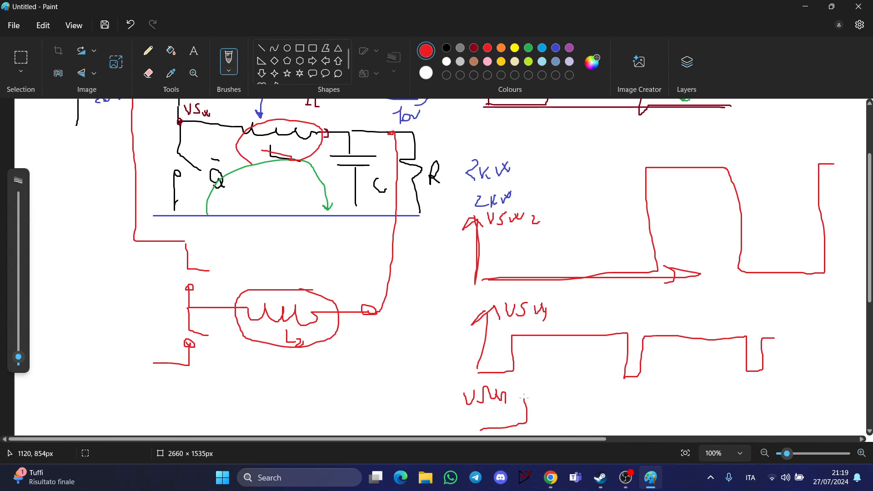
{"action": "left_click_drag", "start_coordinate": [518, 397], "coordinate": [654, 390]}
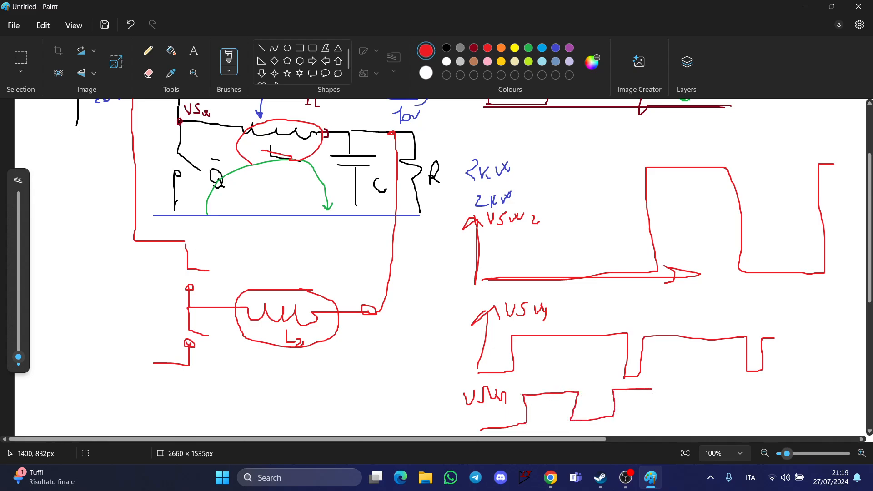
{"action": "left_click_drag", "start_coordinate": [654, 390], "coordinate": [779, 412]}
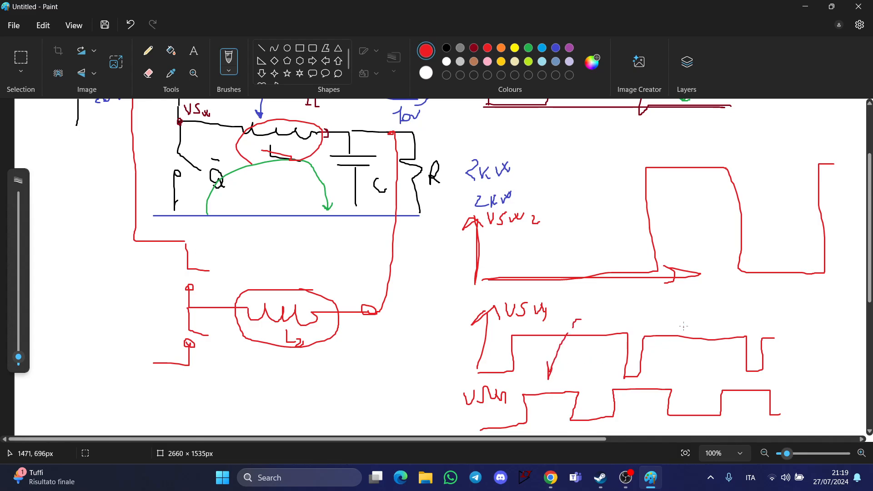
{"action": "left_click_drag", "start_coordinate": [674, 325], "coordinate": [643, 384]}
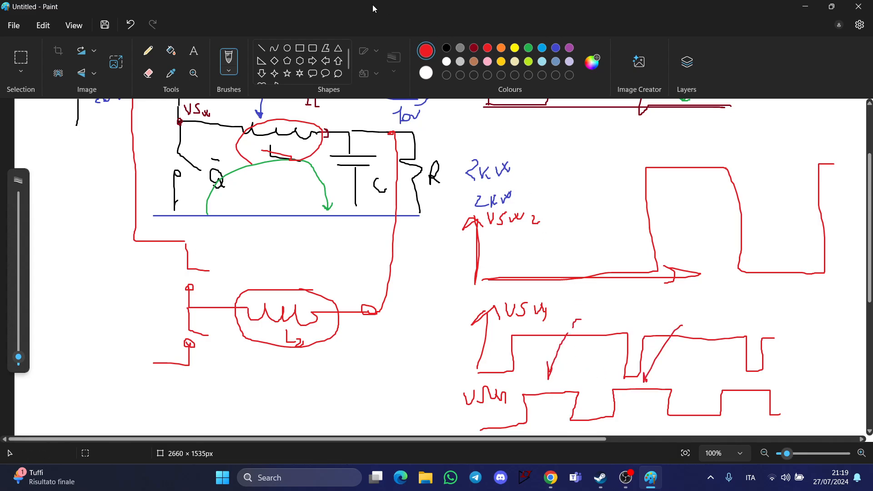
{"action": "left_click_drag", "start_coordinate": [451, 308], "coordinate": [810, 423]}
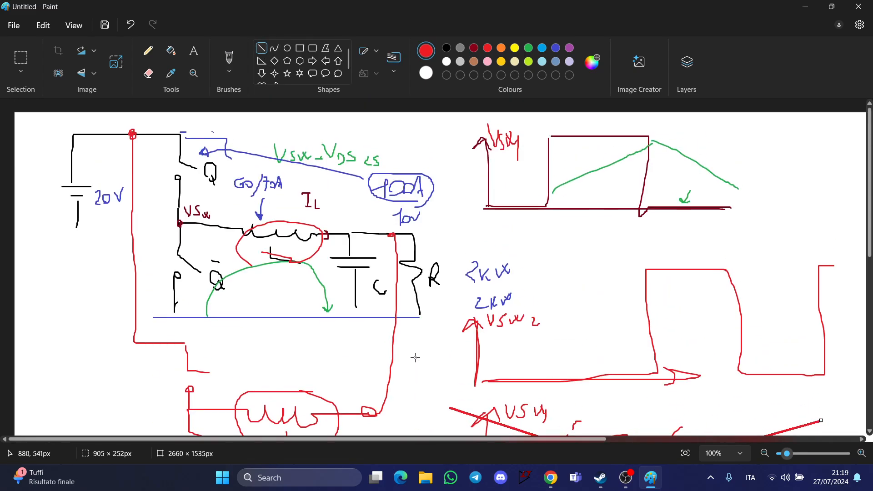
Open the LogicGateDeadTimePWM schematic from the desktop project folder's file list.
{"action": "scroll", "scroll_direction": "down", "scroll_amount": 3}
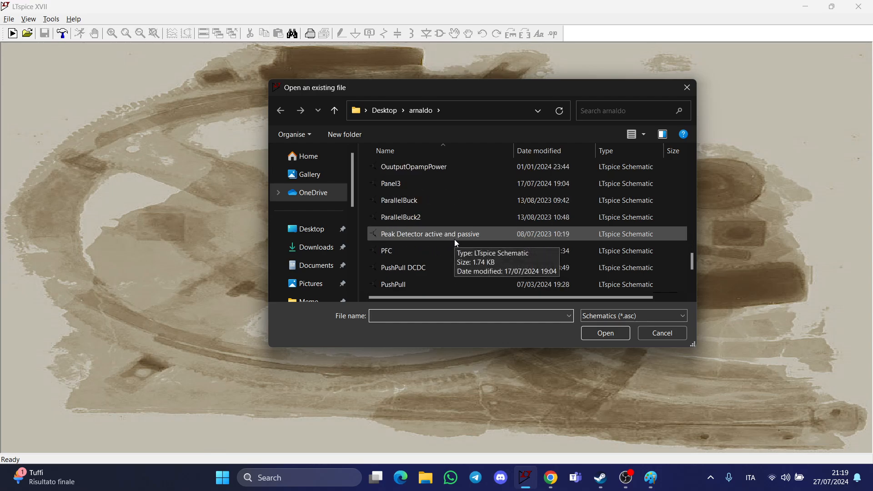
{"action": "mouse_move", "coordinate": [471, 261]}
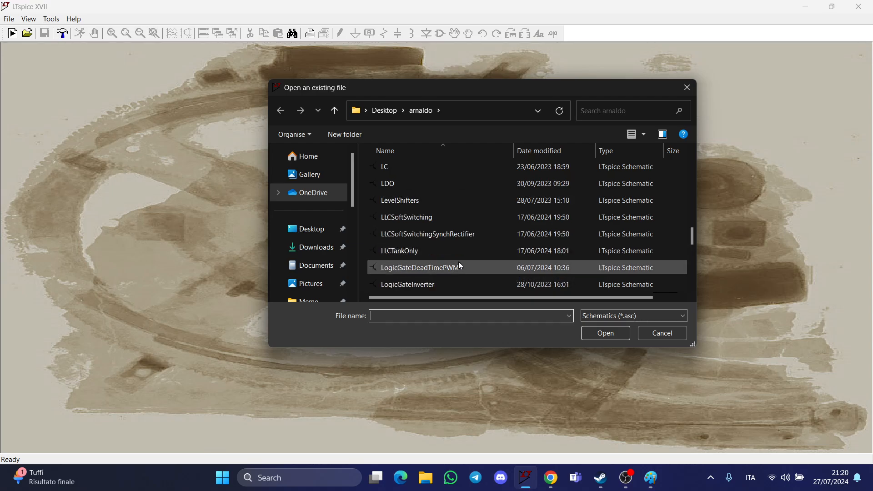
{"action": "double_click", "coordinate": [420, 268]}
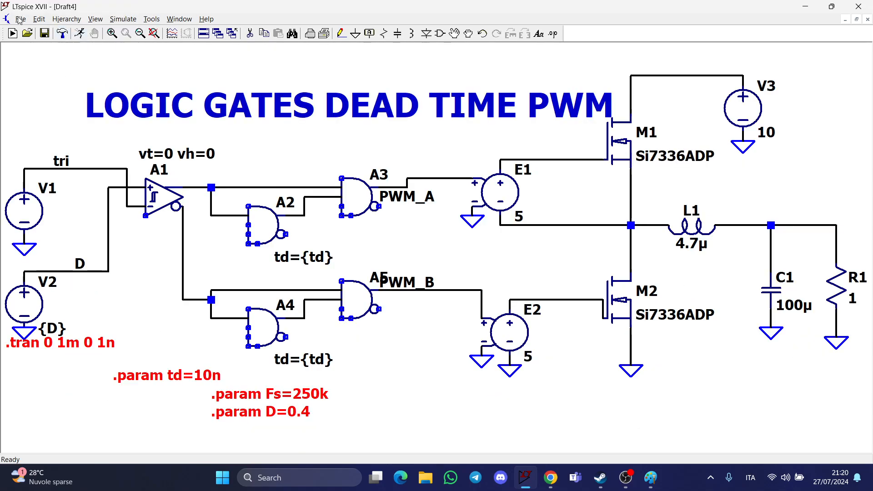
Save the schematic as '1kWInterleavedBuckConverter'.
{"action": "left_click", "coordinate": [44, 33]}
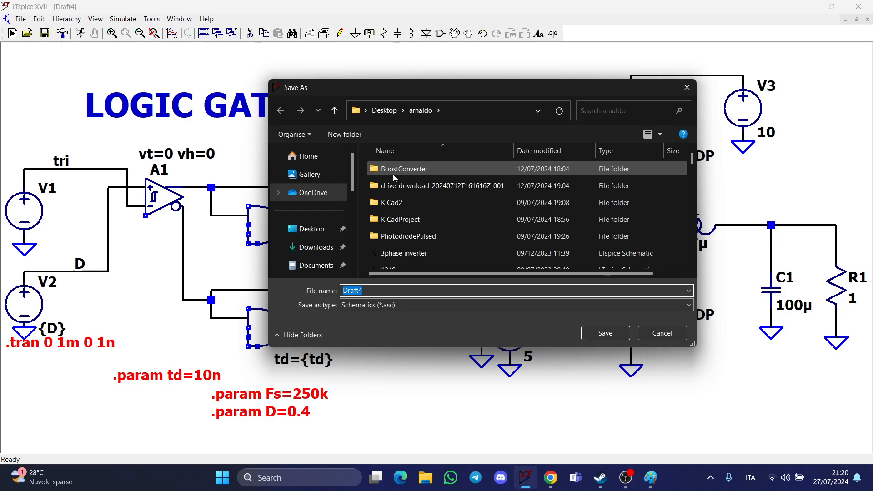
{"action": "type", "text": "Interle"}
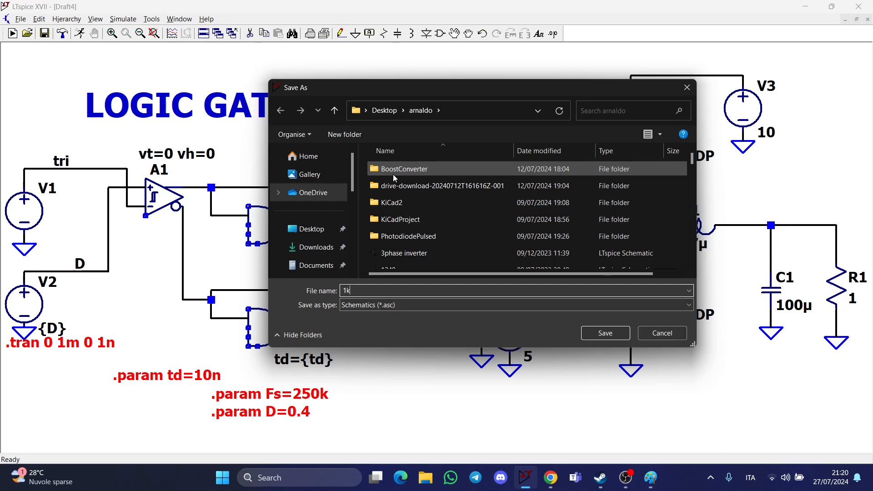
{"action": "type", "text": "WInterlea"}
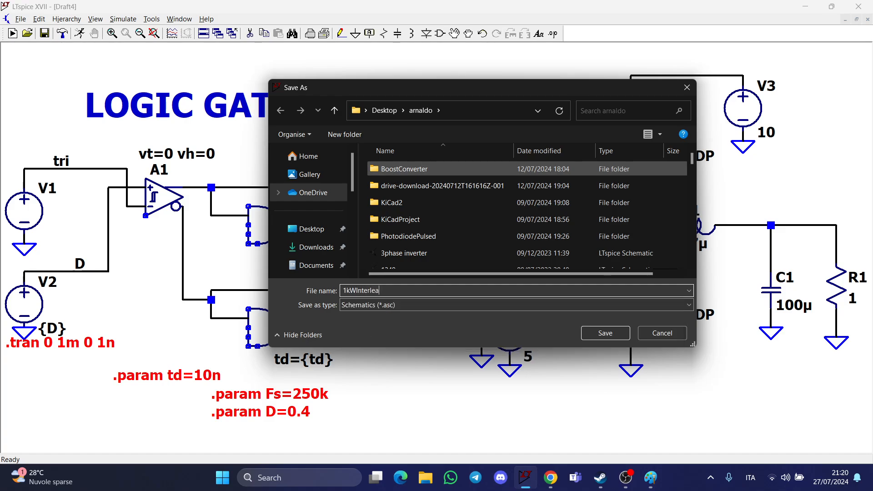
{"action": "type", "text": "vedBuckC"}
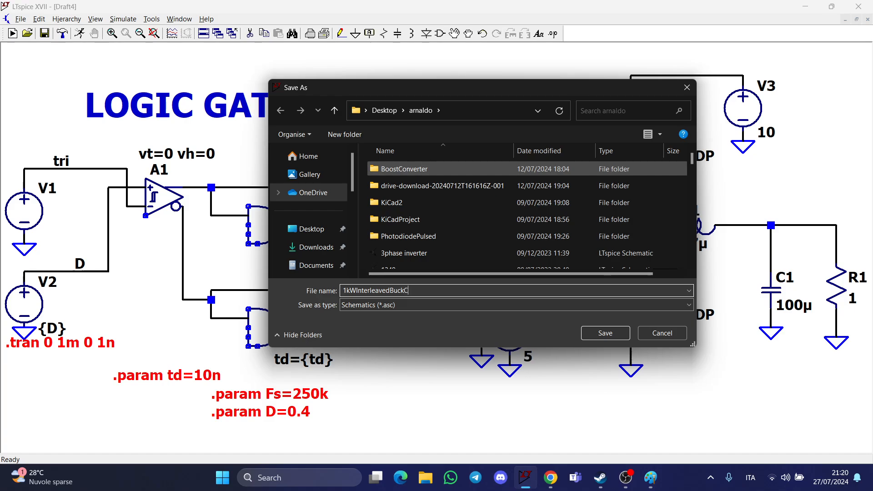
{"action": "left_click", "coordinate": [604, 332]}
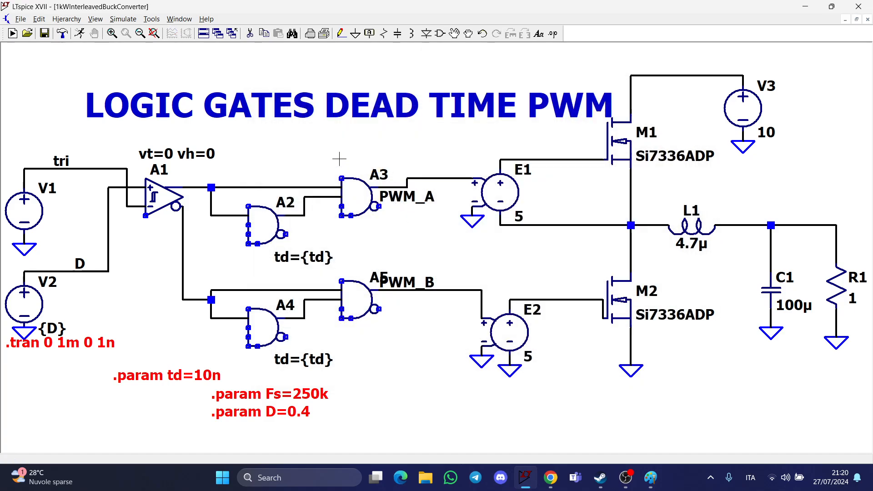
Run the simulation and add a second plot pane to the waveform window.
{"action": "left_click", "coordinate": [12, 33]}
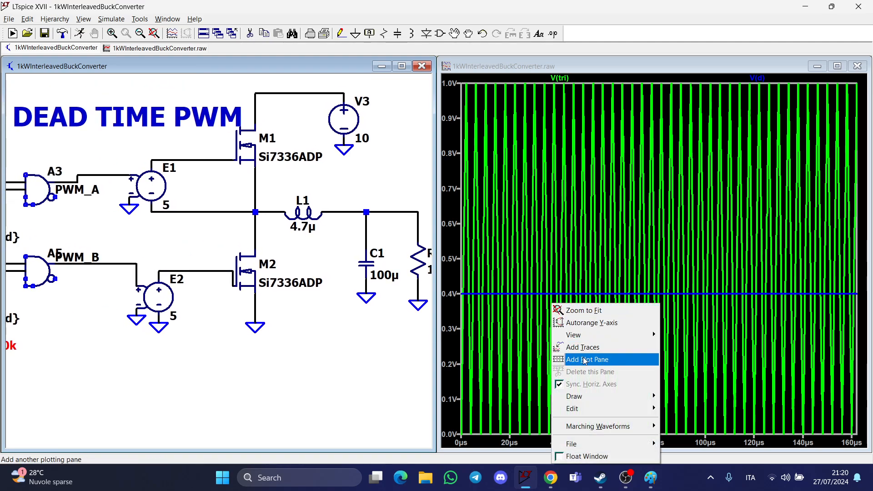
{"action": "left_click", "coordinate": [587, 359]}
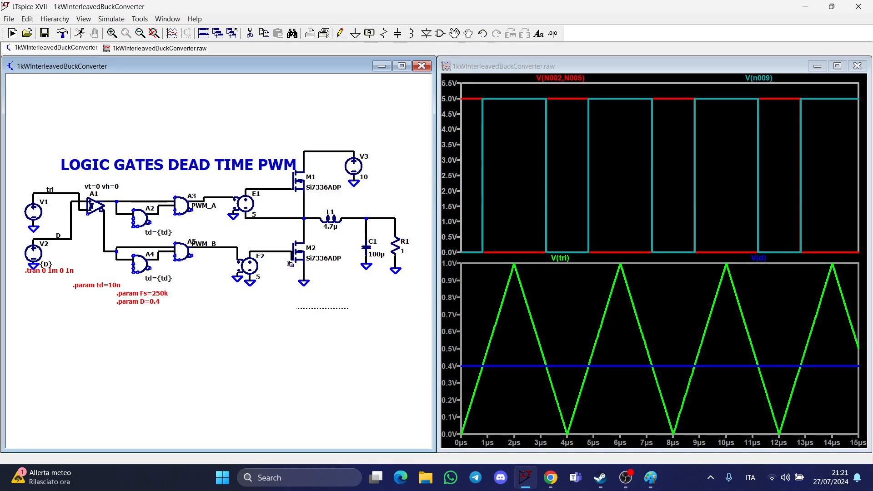
{"action": "mouse_move", "coordinate": [327, 321]}
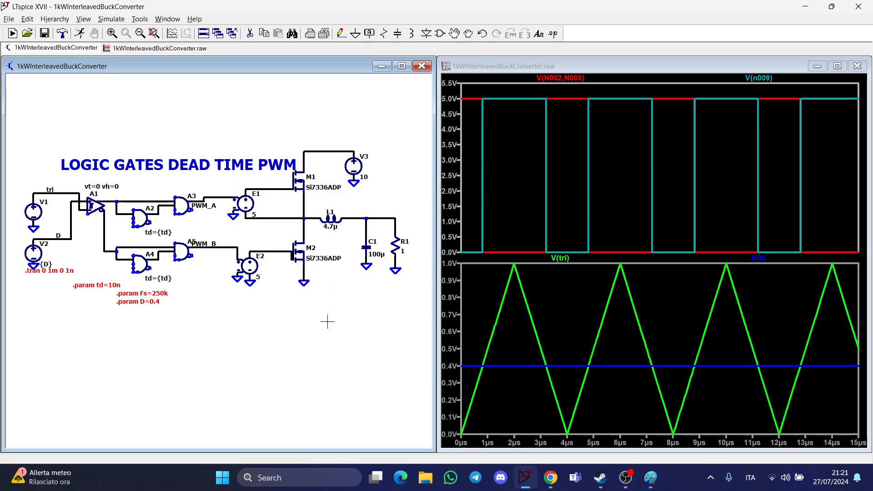
{"action": "mouse_move", "coordinate": [467, 366]}
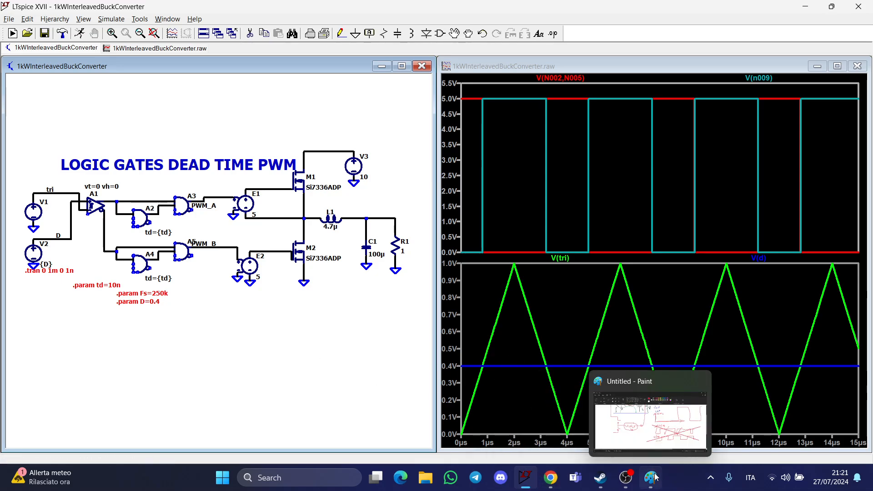
Sketch the two phase-shifted switch-node pulse trains in Paint and label them.
{"action": "left_click", "coordinate": [650, 412]}
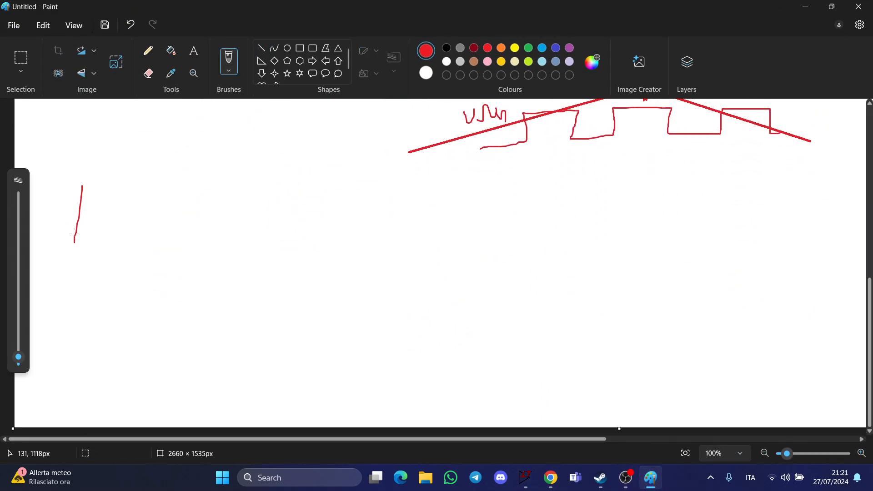
{"action": "left_click_drag", "start_coordinate": [74, 244], "coordinate": [440, 241]}
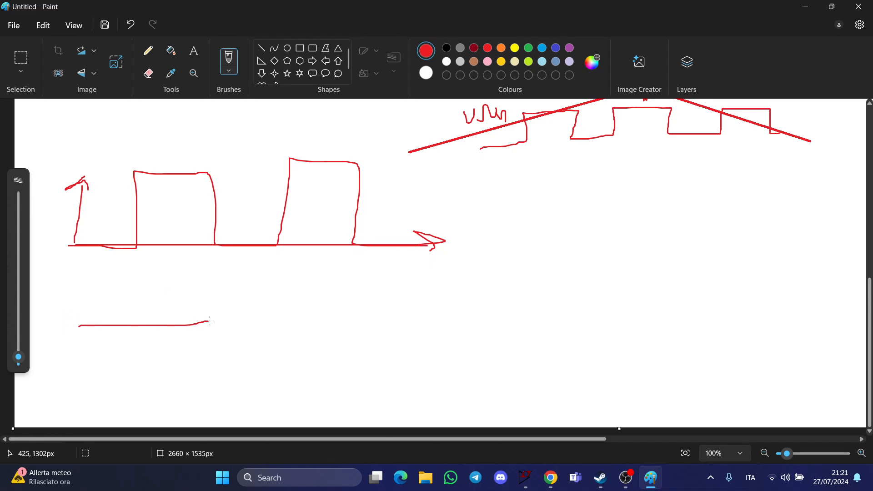
{"action": "left_click_drag", "start_coordinate": [208, 320], "coordinate": [499, 325]}
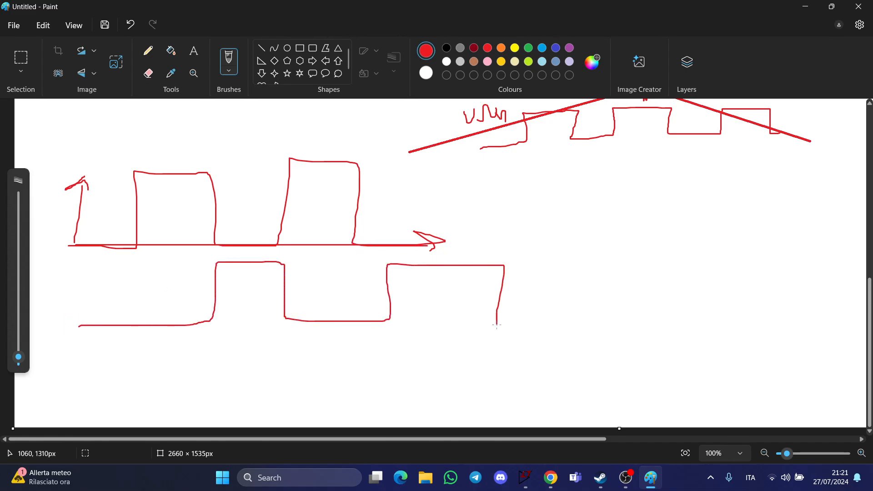
{"action": "left_click_drag", "start_coordinate": [497, 322], "coordinate": [569, 321]}
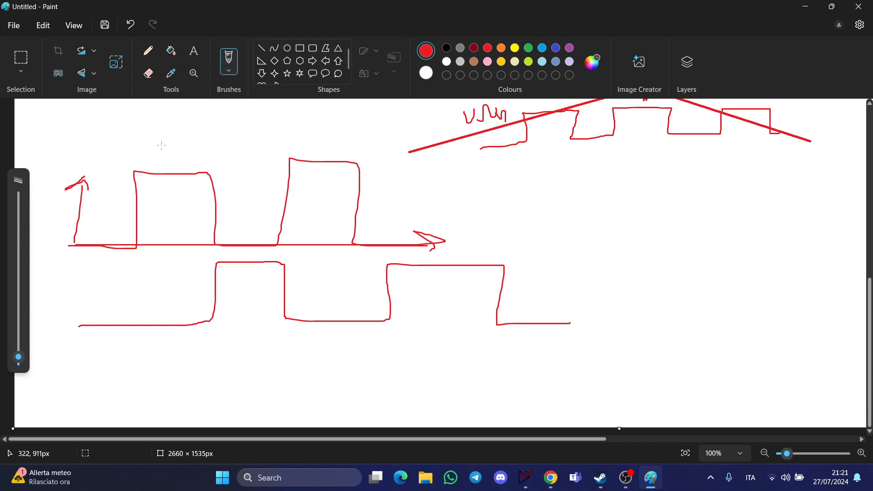
{"action": "left_click_drag", "start_coordinate": [156, 139], "coordinate": [167, 161]}
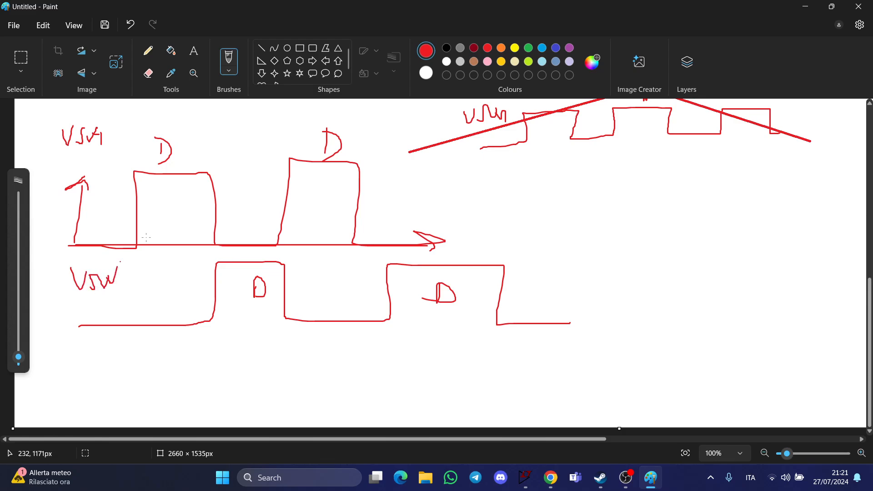
Draw the inductor current ramps, then a blue IL1 + IL2 axis with its label.
{"action": "left_click_drag", "start_coordinate": [136, 225], "coordinate": [198, 187]}
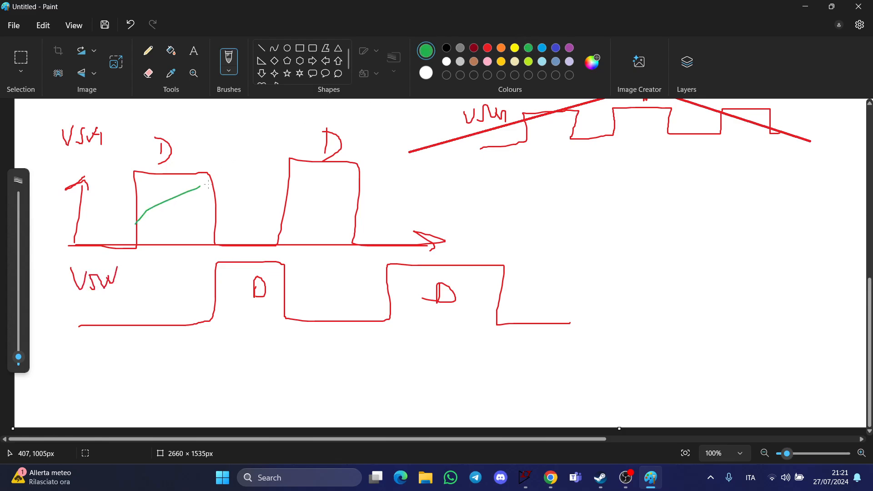
{"action": "left_click_drag", "start_coordinate": [201, 187], "coordinate": [398, 207]}
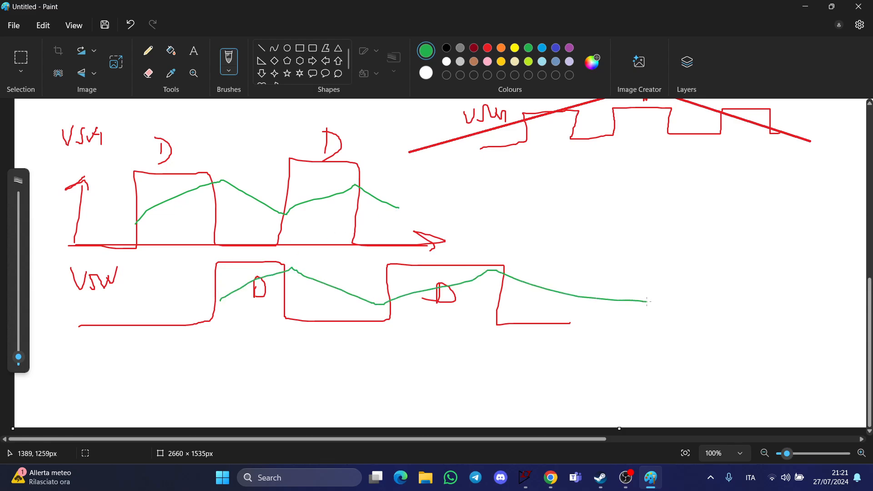
{"action": "left_click", "coordinate": [425, 50]}
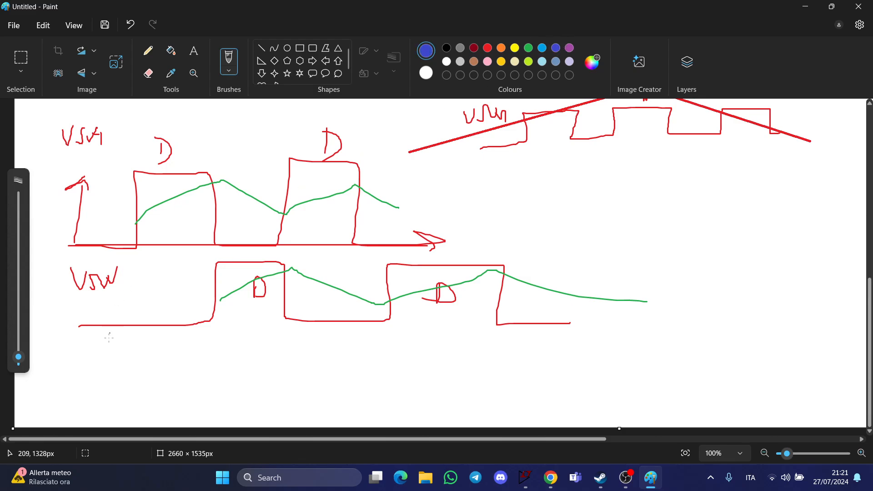
{"action": "left_click_drag", "start_coordinate": [97, 334], "coordinate": [67, 395]}
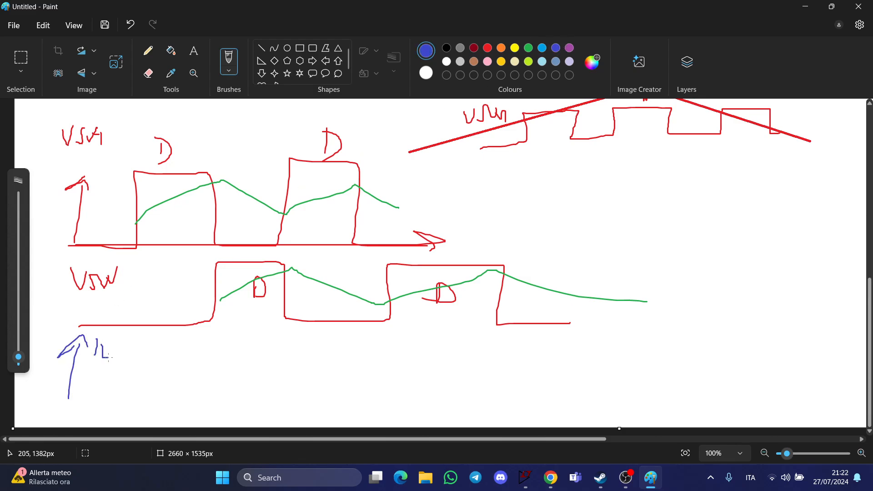
{"action": "left_click_drag", "start_coordinate": [114, 354], "coordinate": [161, 368]}
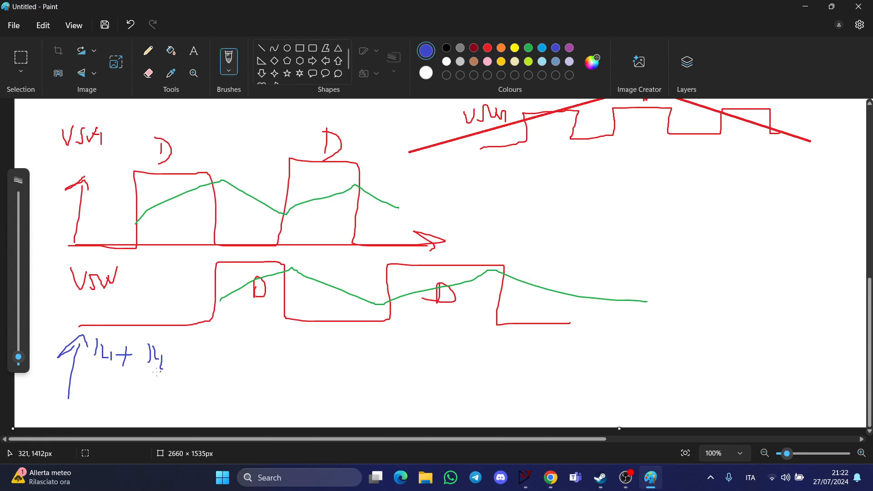
{"action": "mouse_move", "coordinate": [210, 375]}
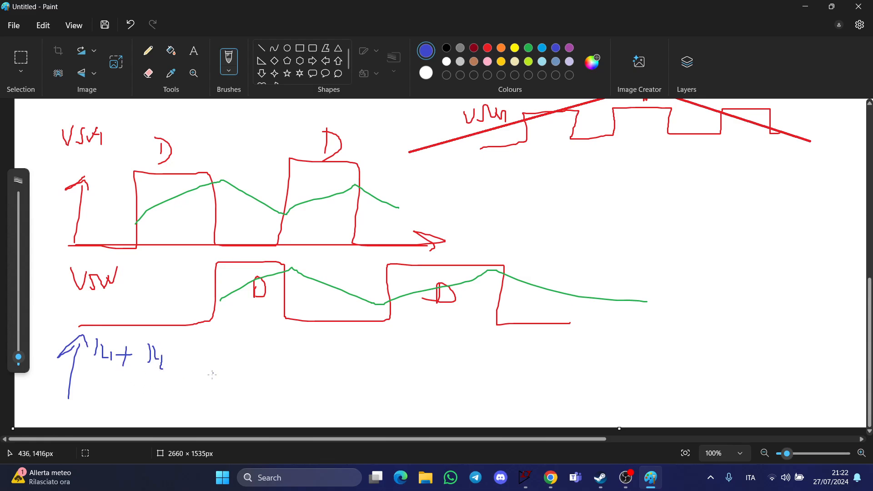
{"action": "left_click_drag", "start_coordinate": [210, 375], "coordinate": [551, 372]}
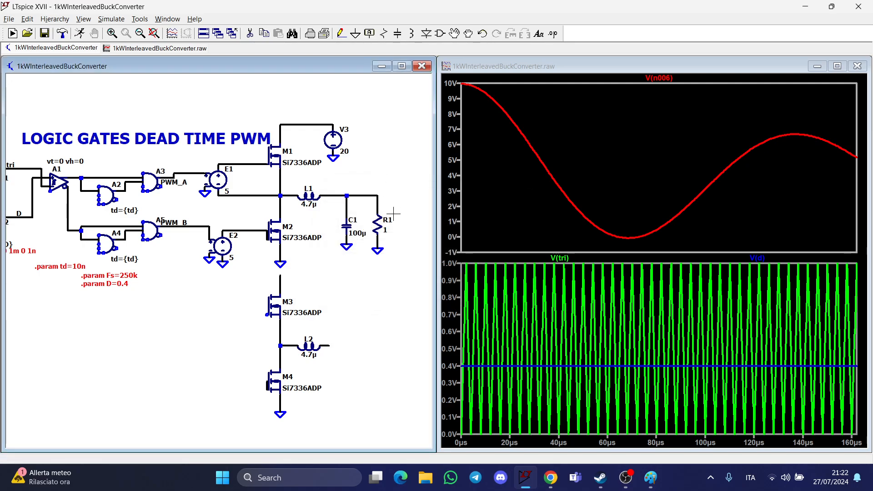
Edit load resistor R1's value to 0.1 Ω.
{"action": "right_click", "coordinate": [386, 226]}
{"action": "type", "text": "0.1"}
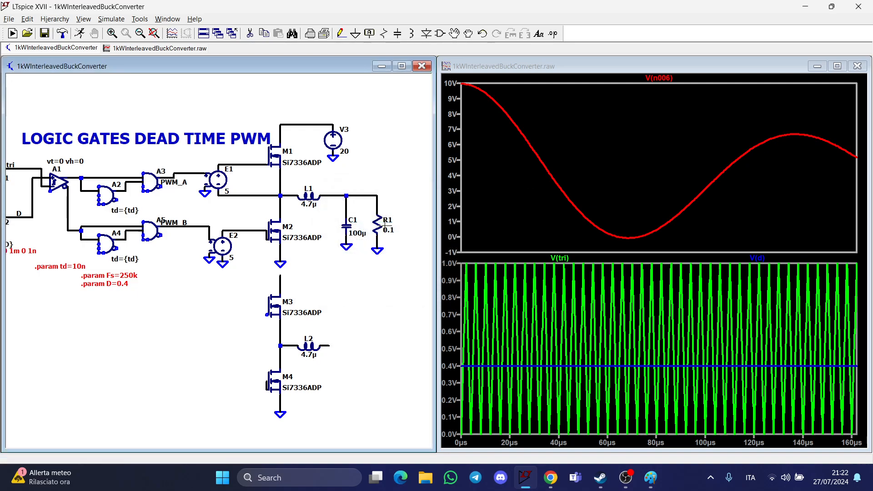
{"action": "mouse_move", "coordinate": [282, 275]}
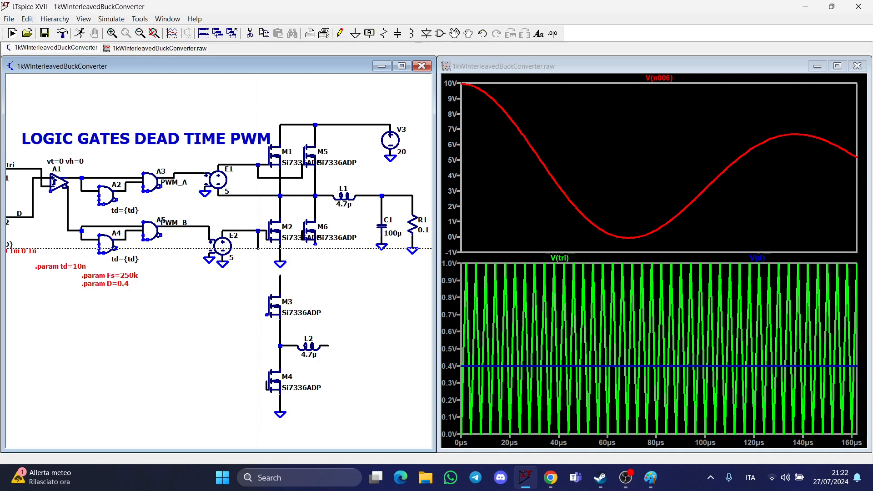
{"action": "mouse_move", "coordinate": [320, 245]}
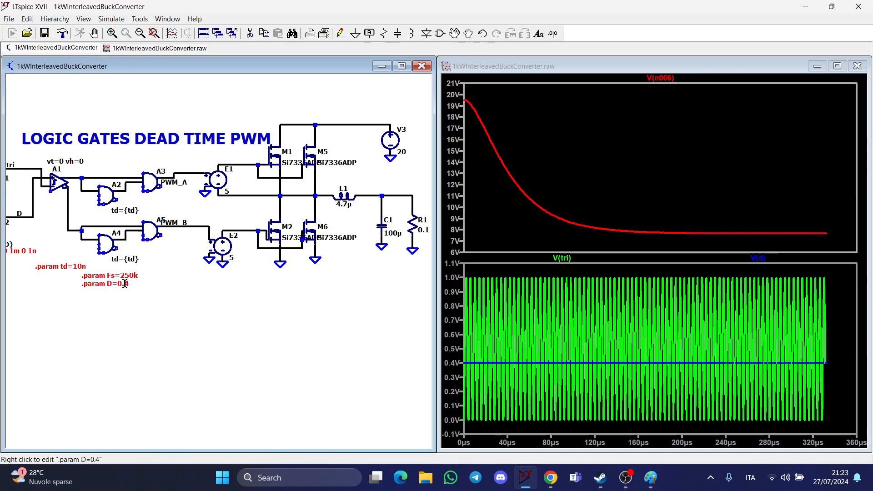
Change the duty-cycle parameter to D=0.5 and confirm.
{"action": "right_click", "coordinate": [106, 283]}
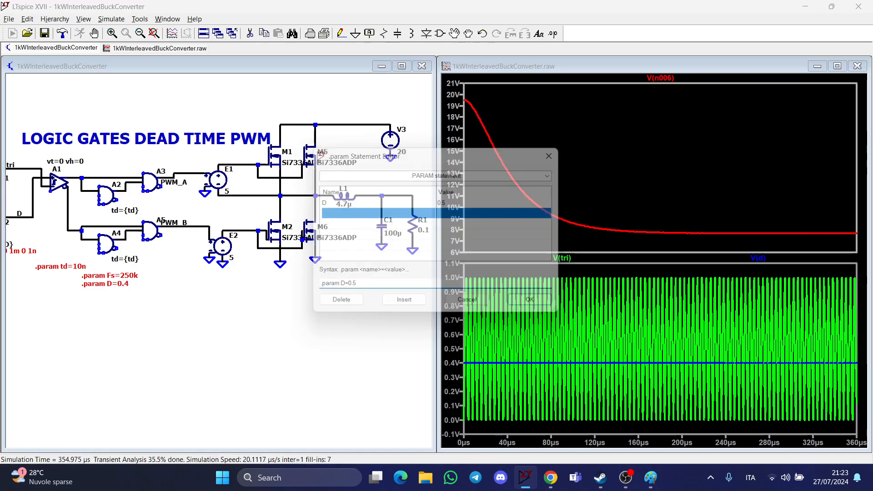
{"action": "left_click", "coordinate": [528, 300]}
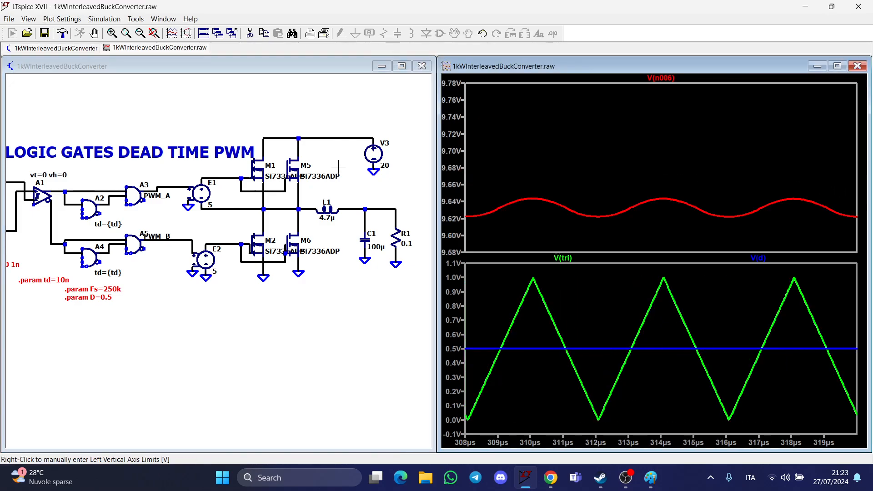
{"action": "mouse_move", "coordinate": [360, 230]}
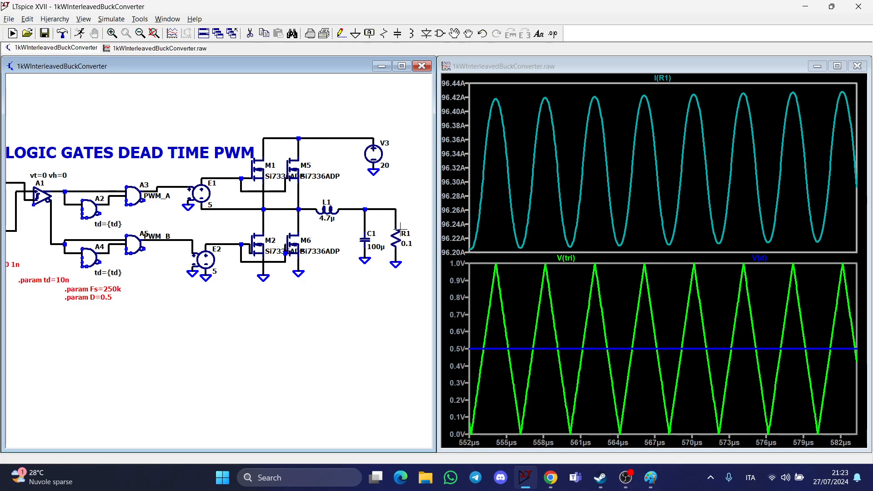
{"action": "mouse_move", "coordinate": [327, 206]}
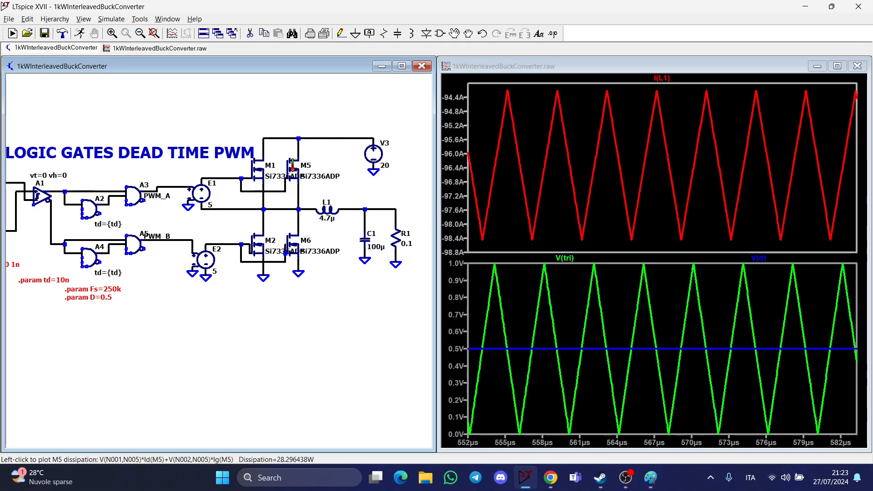
Plot M5's dissipated power, read its ~6.9 W average, then probe another MOSFET.
{"action": "left_click", "coordinate": [290, 164]}
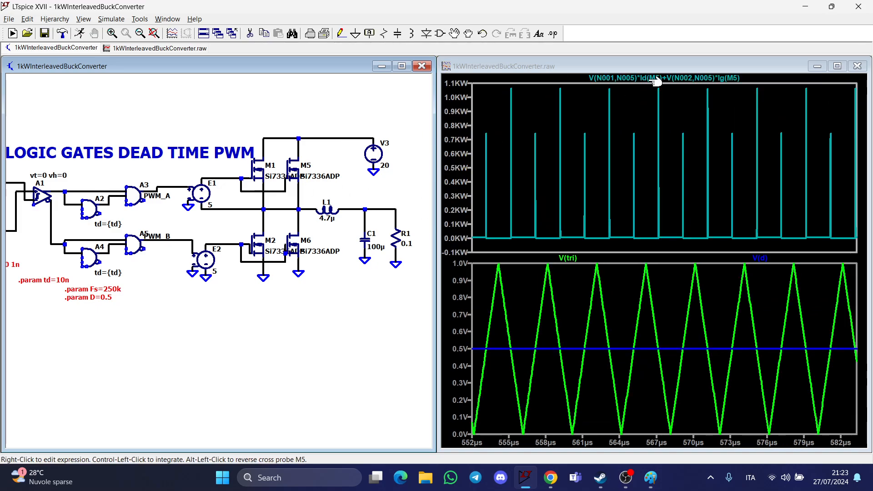
{"action": "left_click", "coordinate": [657, 77]}
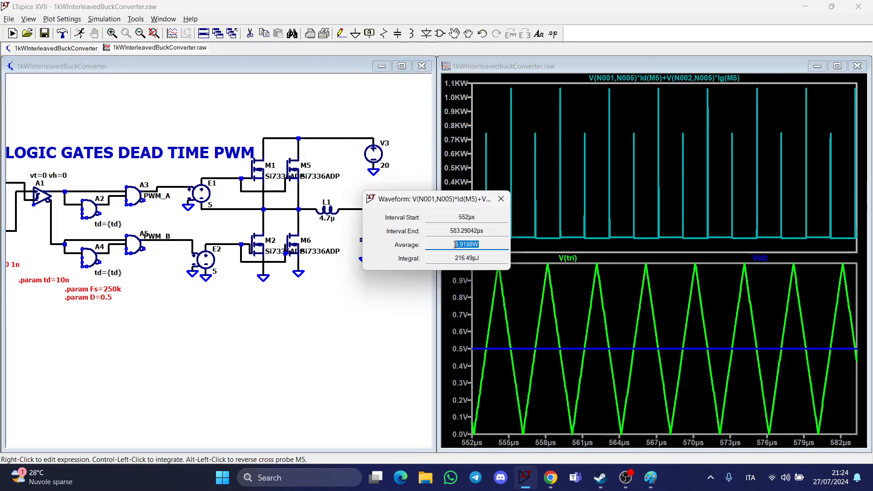
{"action": "mouse_move", "coordinate": [500, 199]}
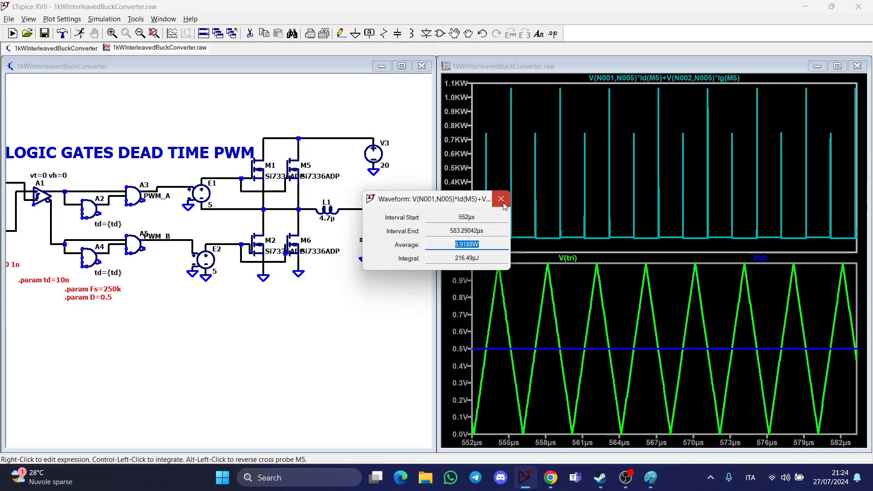
{"action": "left_click", "coordinate": [500, 198]}
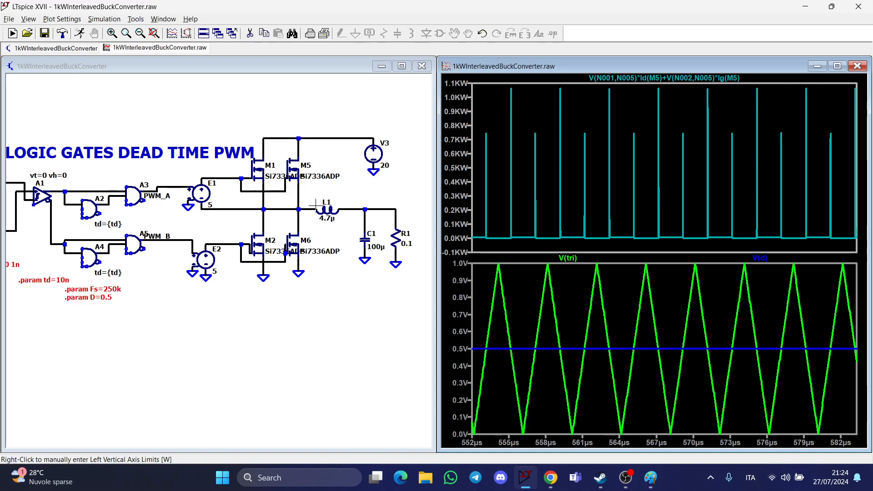
{"action": "mouse_move", "coordinate": [287, 231]}
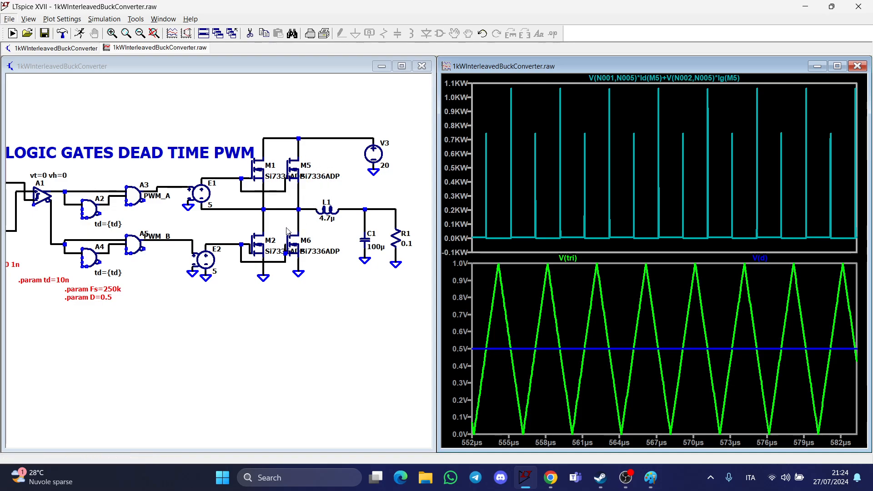
{"action": "left_click", "coordinate": [289, 246]}
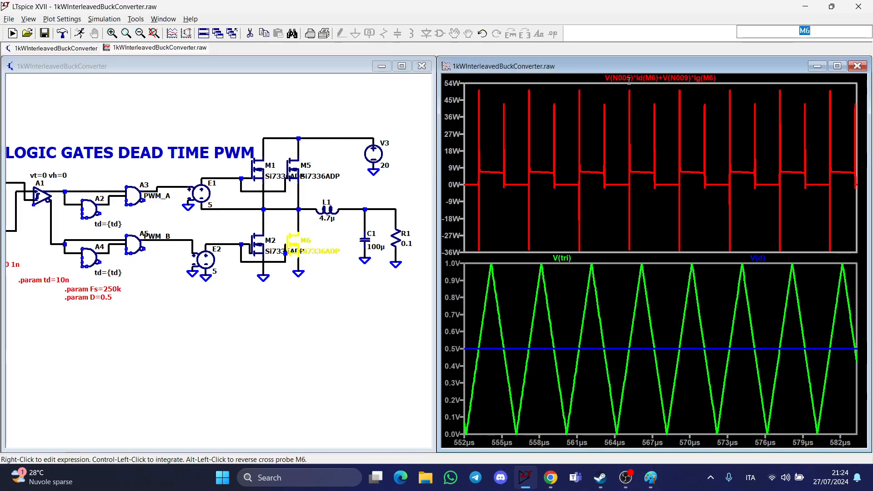
{"action": "left_click", "coordinate": [627, 79]}
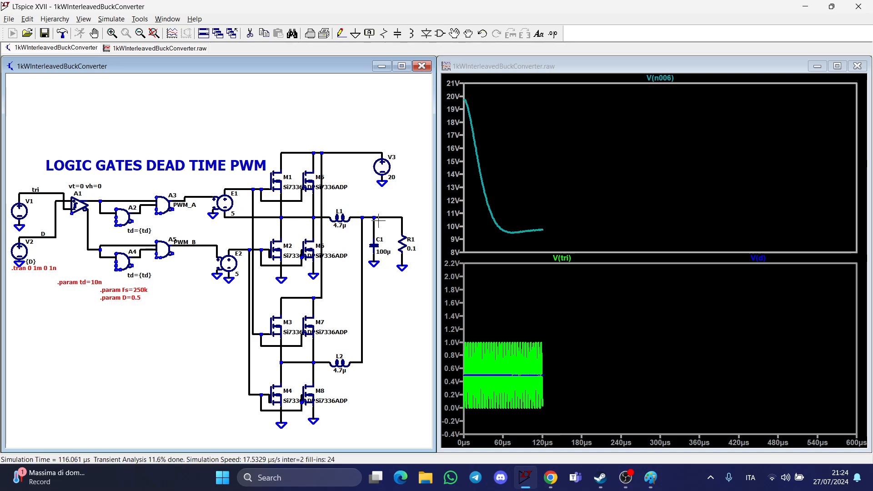
{"action": "mouse_move", "coordinate": [344, 217]}
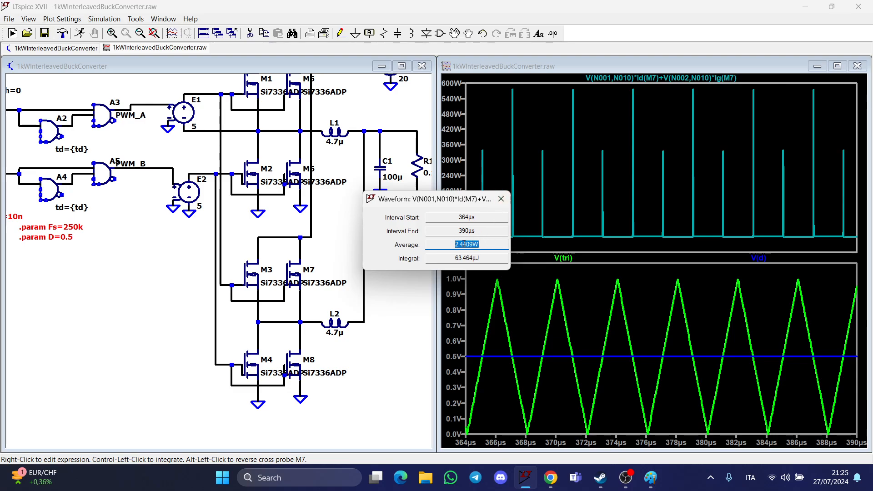
{"action": "mouse_move", "coordinate": [500, 198]}
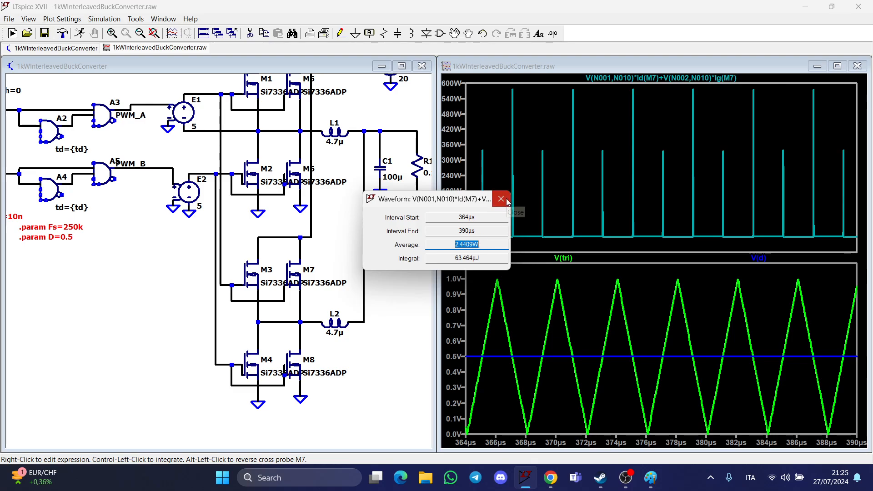
Close M7's average power readout and keep Si7336ADP as the MOSFET.
{"action": "left_click", "coordinate": [500, 198]}
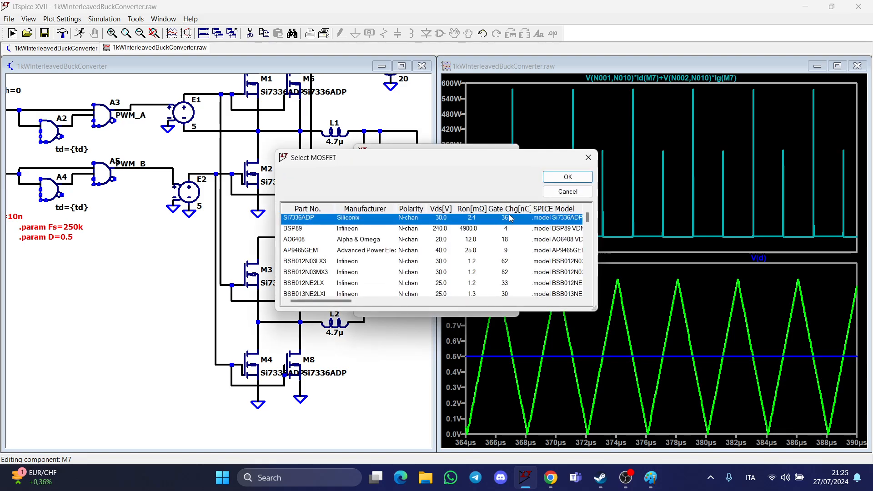
{"action": "mouse_move", "coordinate": [516, 237]}
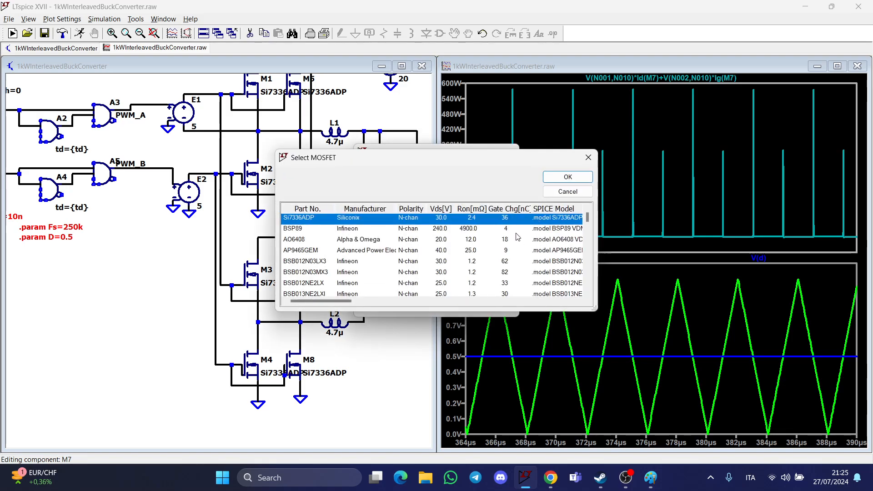
{"action": "left_click", "coordinate": [566, 176]}
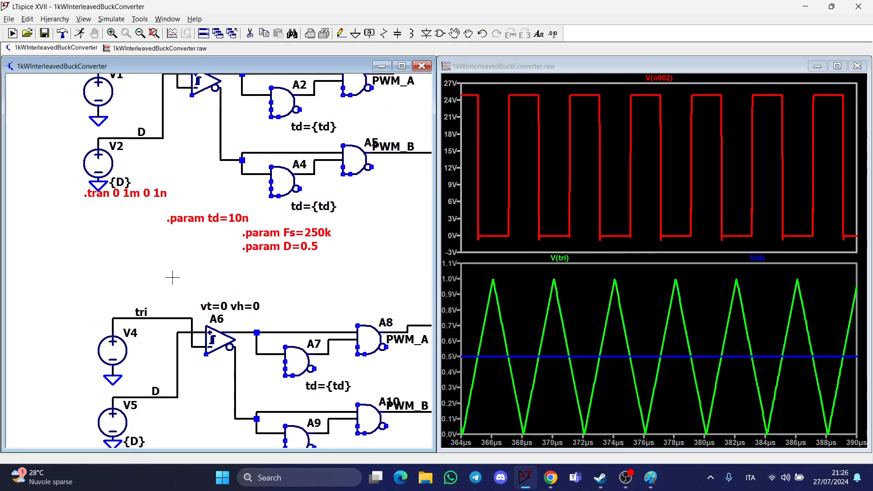
{"action": "mouse_move", "coordinate": [298, 258]}
{"action": "type", "text": ".param Ts="}
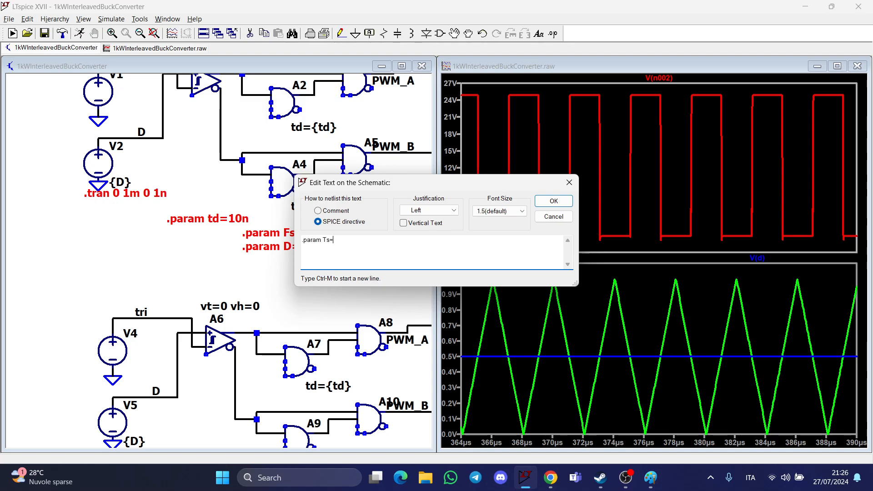
Enter the SPICE directive .param Ts=1/Fs.
{"action": "type", "text": "1/"}
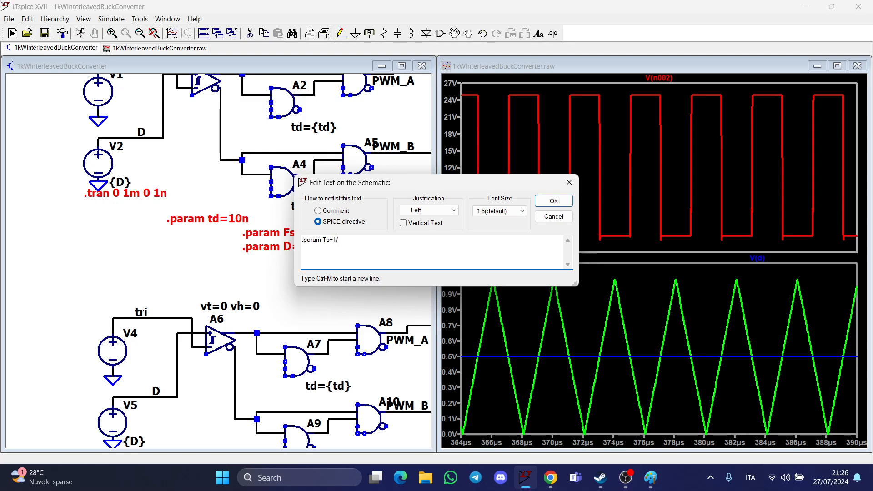
{"action": "type", "text": "Fs"}
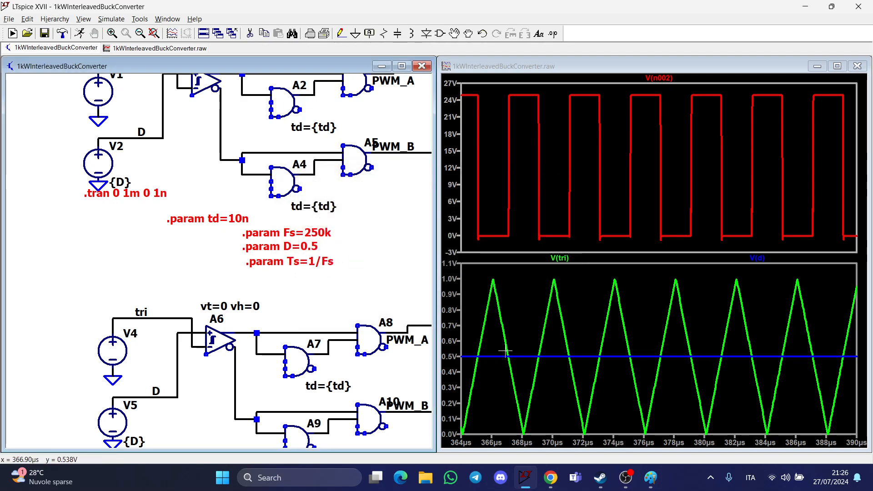
{"action": "mouse_move", "coordinate": [508, 327]}
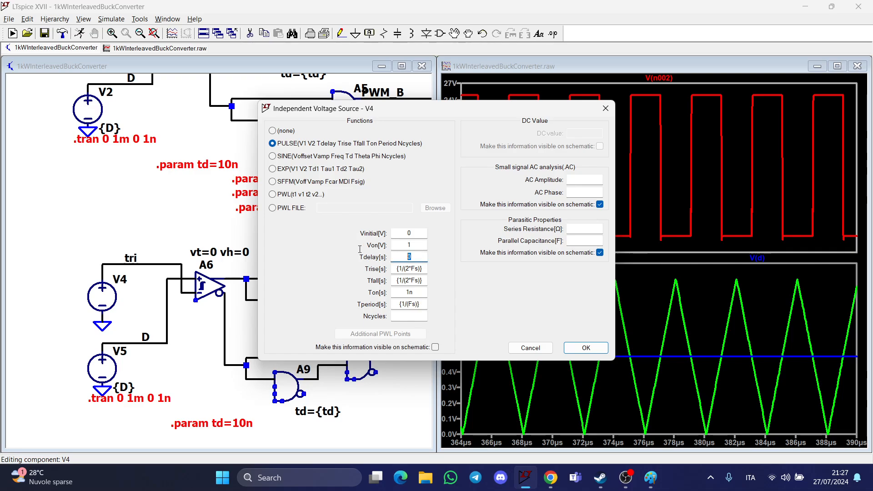
Set V4's Tdelay to Ts/2, run, and dismiss the td and parameter-count errors.
{"action": "type", "text": "Ts/2"}
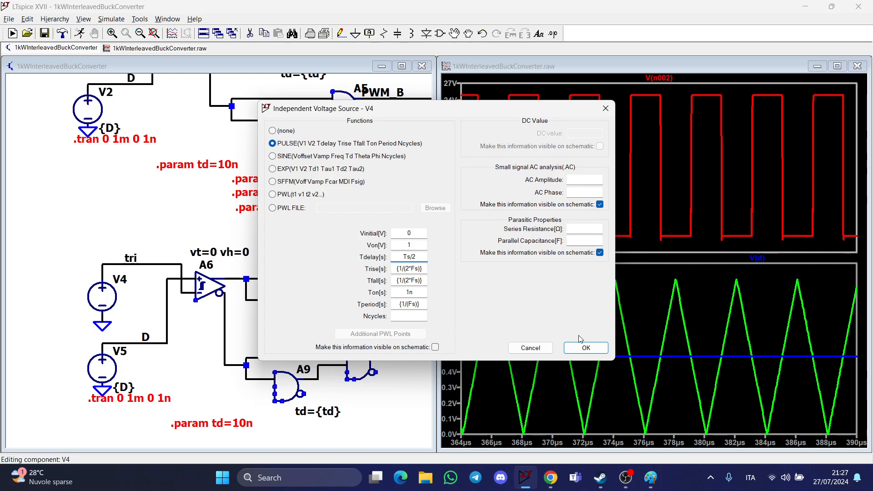
{"action": "left_click", "coordinate": [585, 347]}
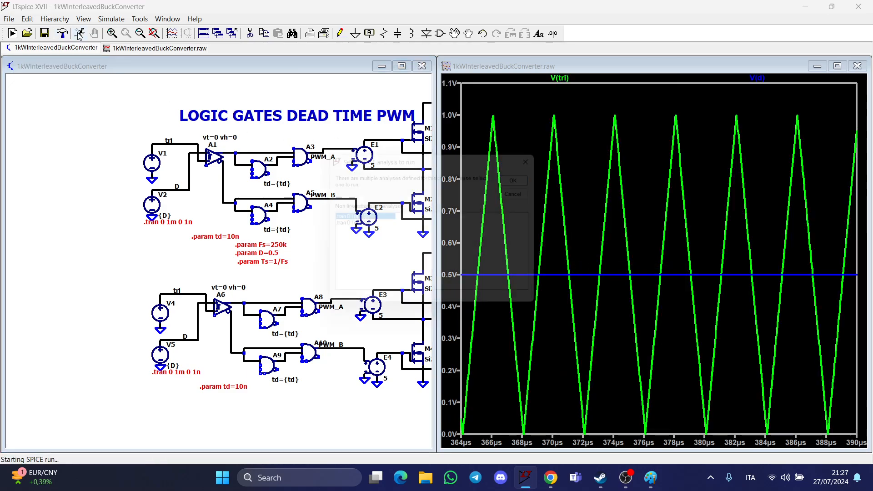
{"action": "left_click", "coordinate": [511, 180]}
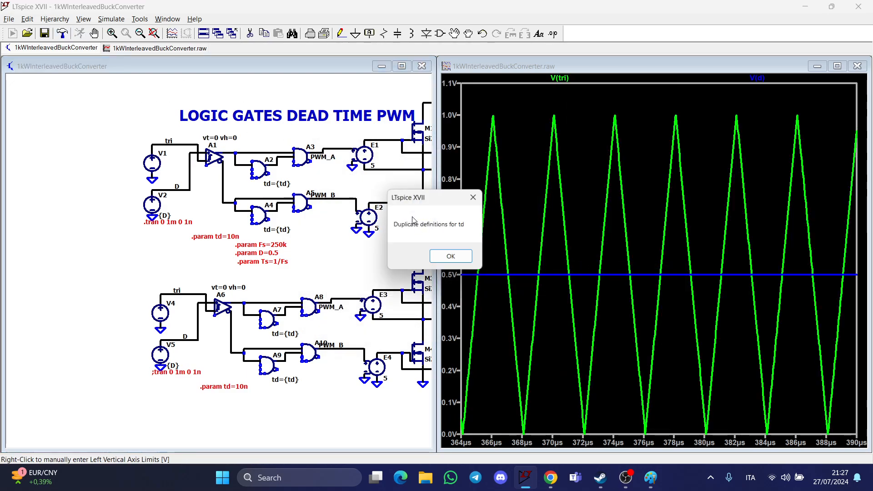
{"action": "left_click", "coordinate": [450, 255]}
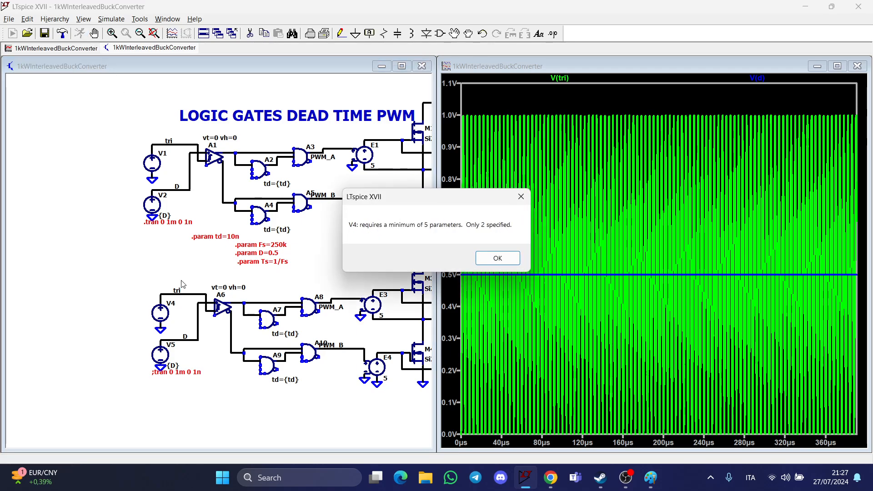
{"action": "mouse_move", "coordinate": [175, 333]}
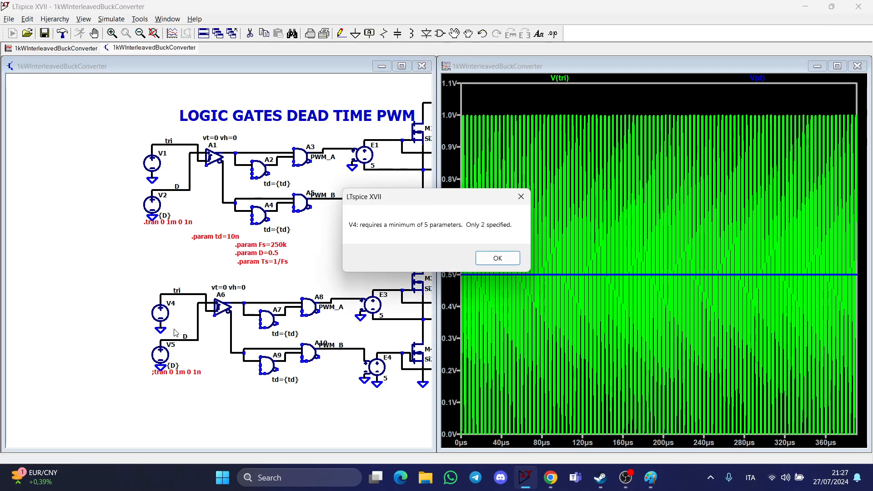
{"action": "left_click", "coordinate": [496, 258]}
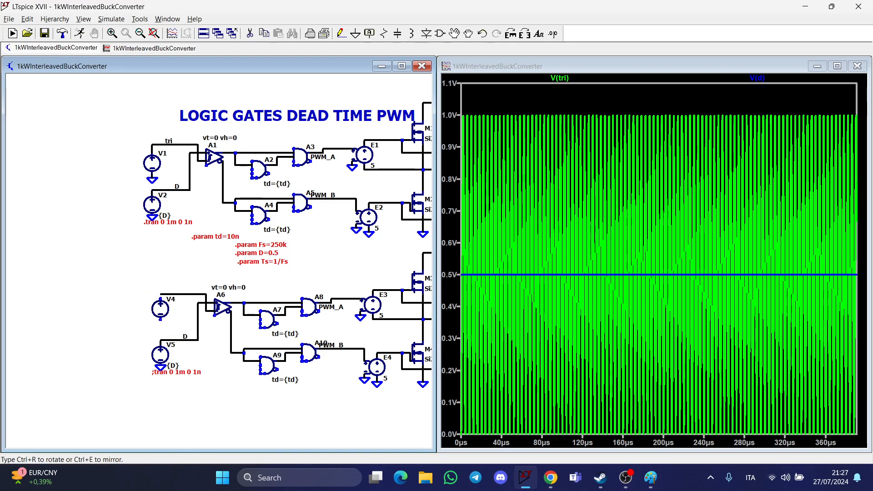
{"action": "mouse_move", "coordinate": [160, 305]}
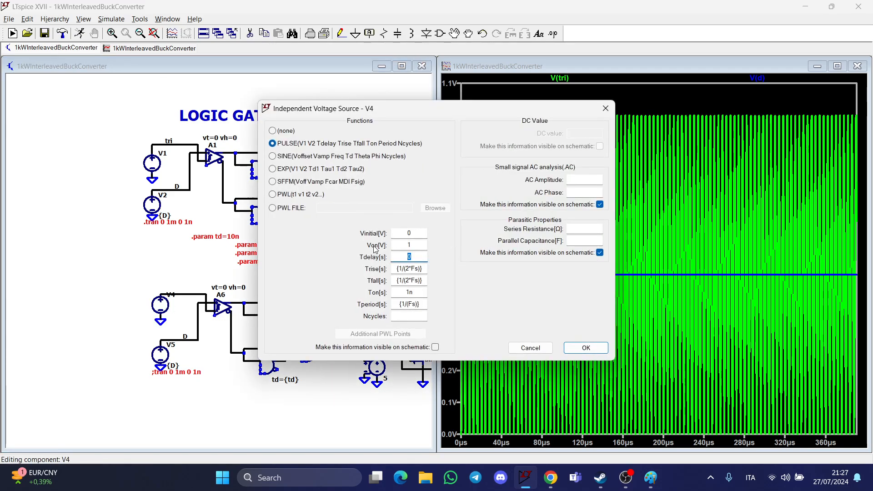
Set V4's delay to {Ts/2}, rerun, and dismiss the paralleled V2/V5 error.
{"action": "type", "text": "{Ts/2"}
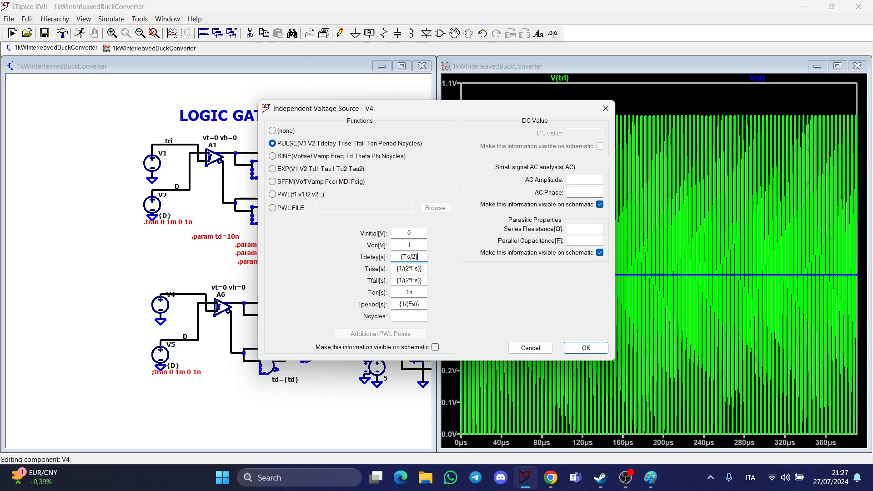
{"action": "left_click", "coordinate": [585, 347]}
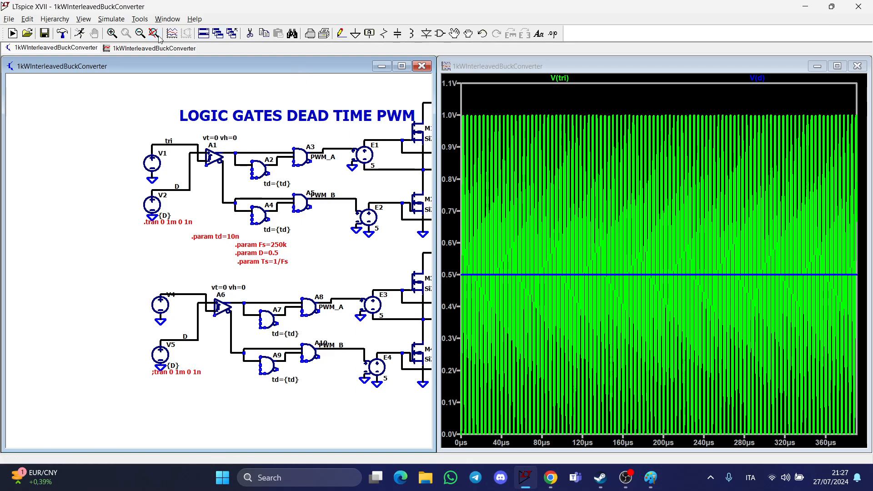
{"action": "left_click", "coordinate": [12, 32]}
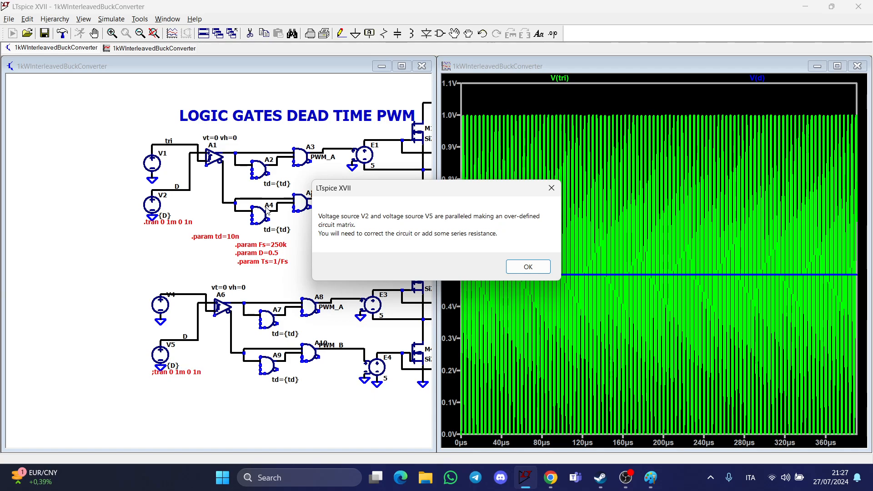
{"action": "mouse_move", "coordinate": [268, 212]}
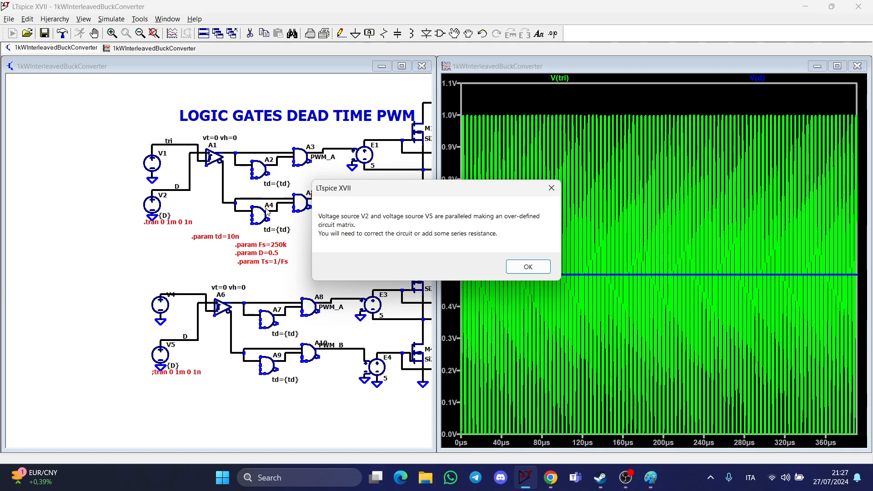
{"action": "left_click", "coordinate": [527, 266]}
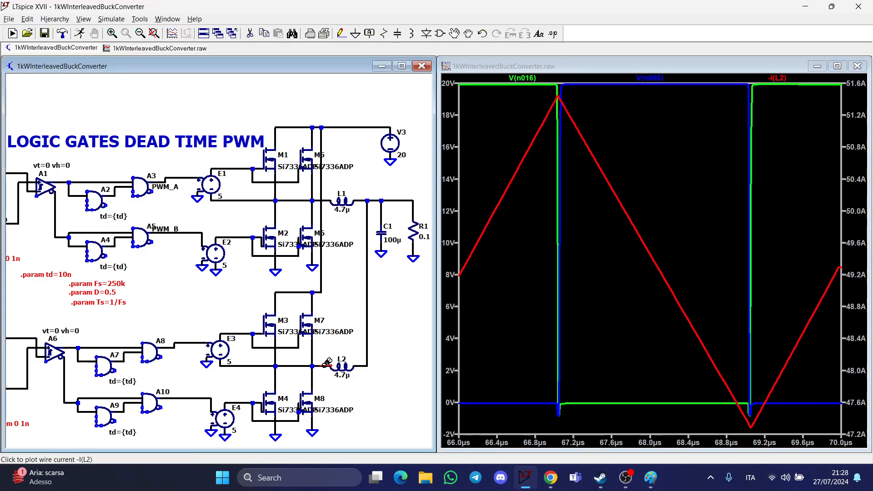
{"action": "mouse_move", "coordinate": [329, 198]}
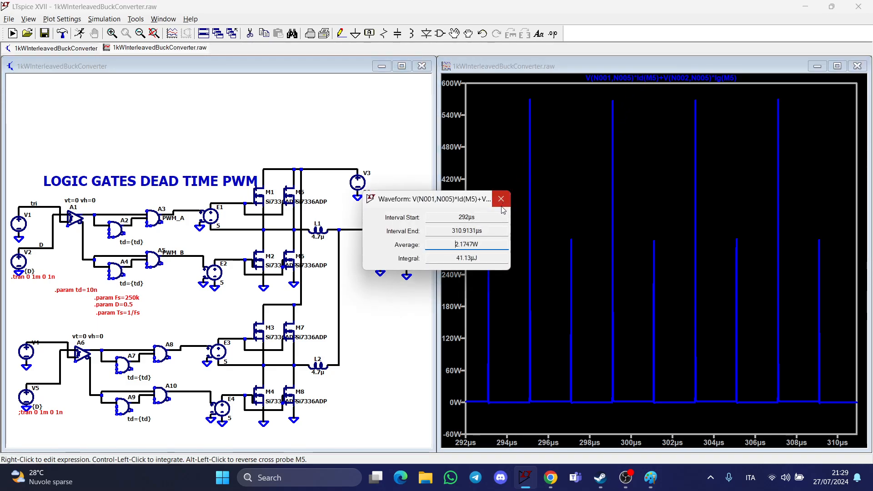
{"action": "mouse_move", "coordinate": [500, 199]}
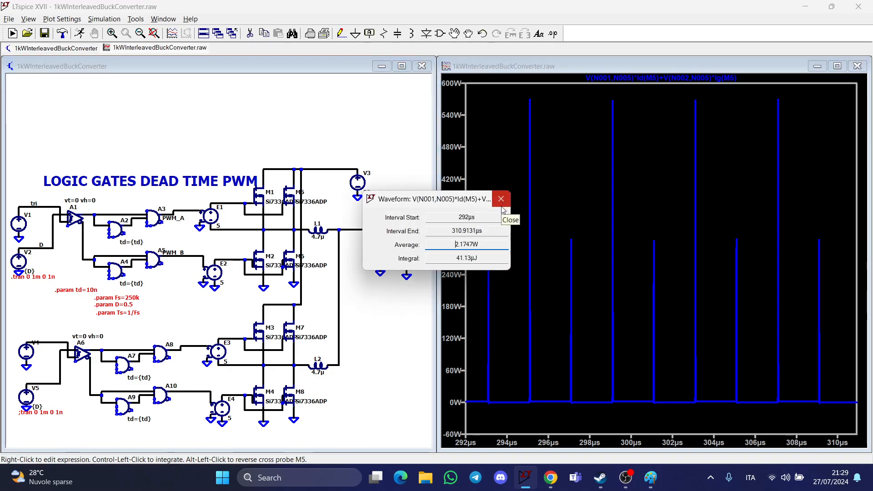
Close the M5 (2.1747 W) and M7 (2.6356 W) average power readouts.
{"action": "left_click", "coordinate": [501, 199]}
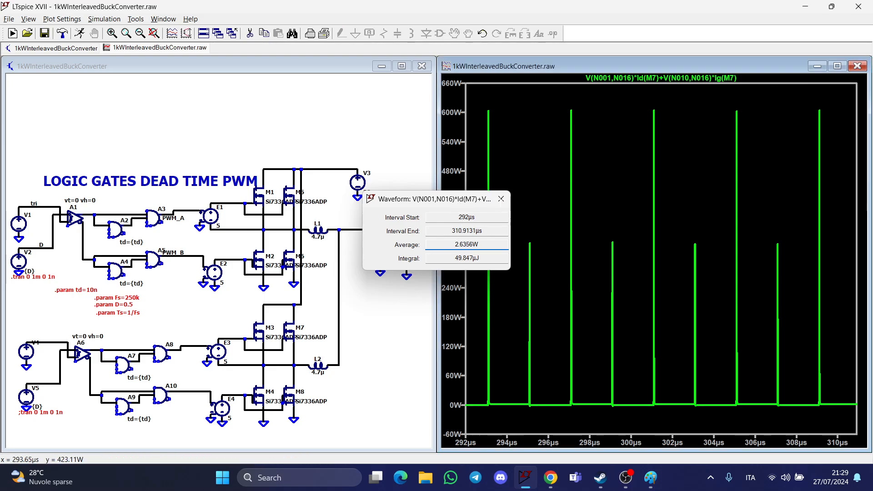
{"action": "left_click", "coordinate": [500, 198]}
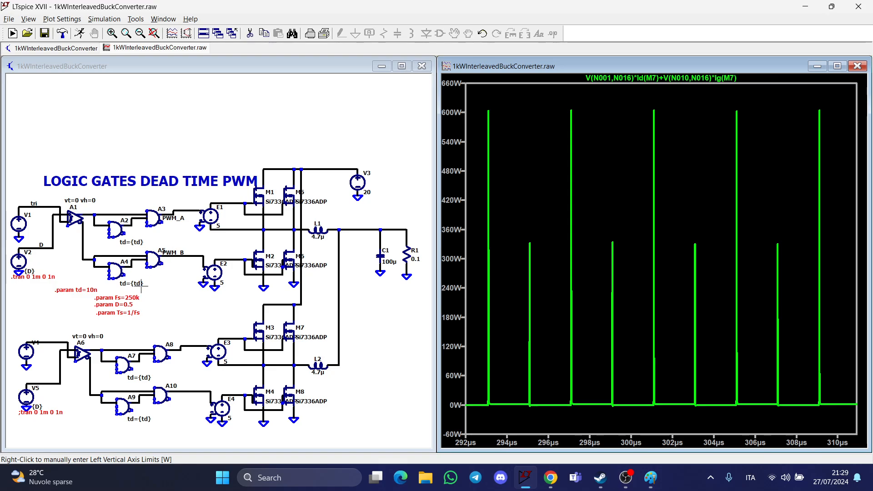
{"action": "mouse_move", "coordinate": [261, 296]}
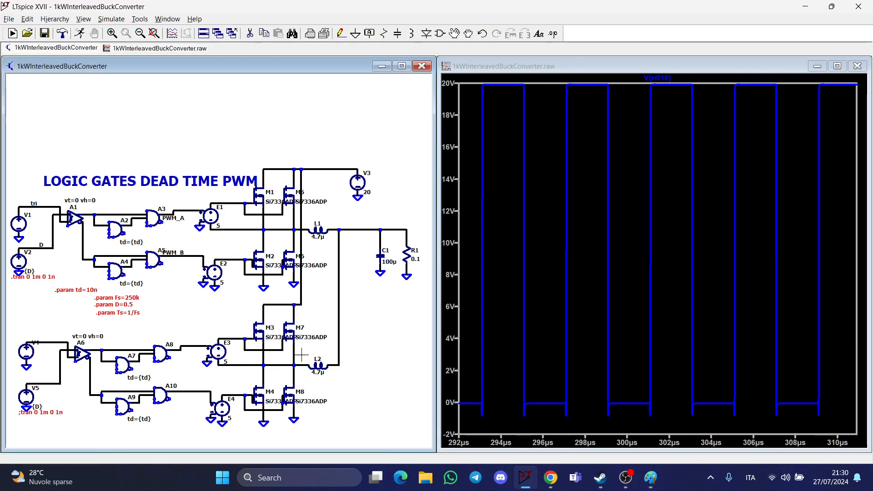
{"action": "mouse_move", "coordinate": [305, 362]}
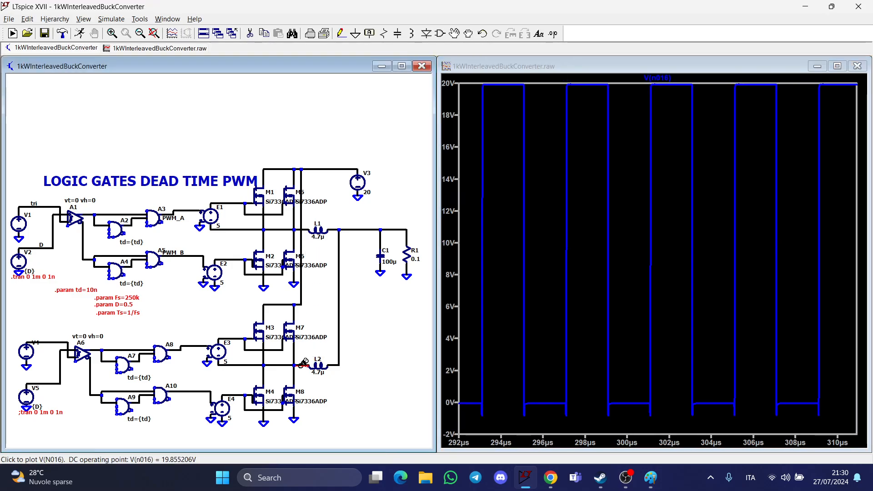
Plot the L2 inductor current and the phase-one switch-node voltage V(n005).
{"action": "left_click", "coordinate": [314, 365]}
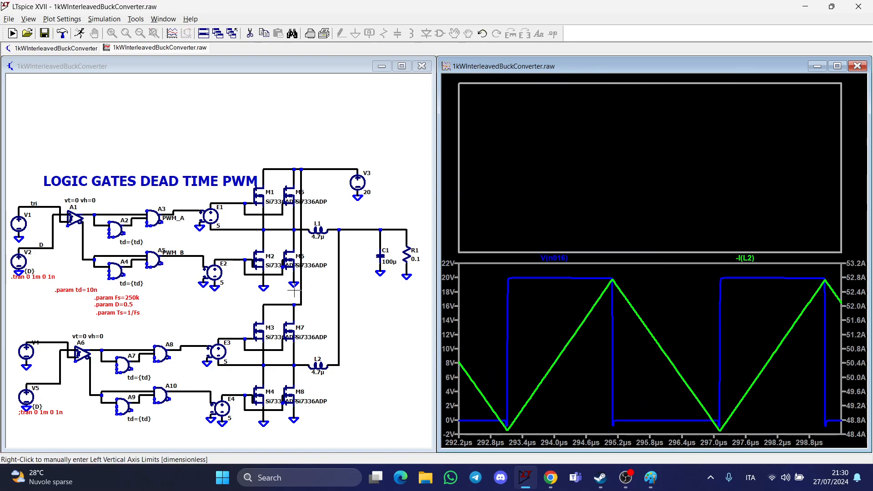
{"action": "left_click", "coordinate": [317, 230]}
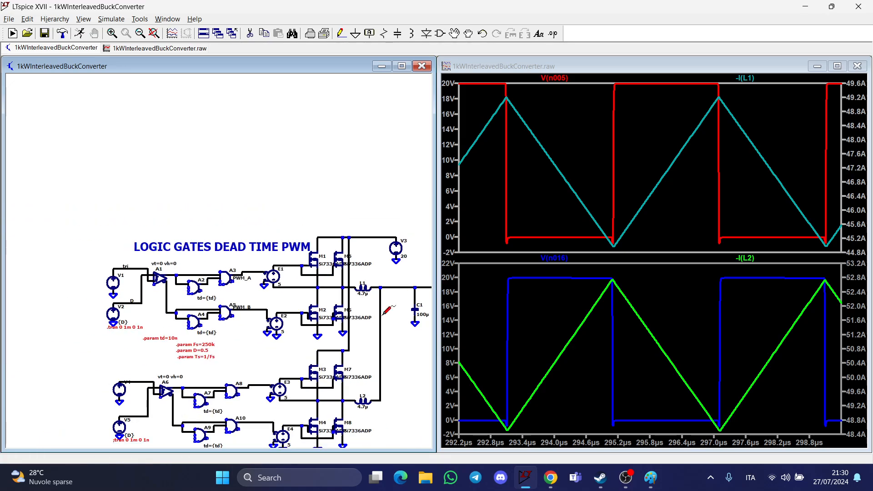
Add a new top plot pane for the output voltage V(n006) ripple.
{"action": "right_click", "coordinate": [556, 167]}
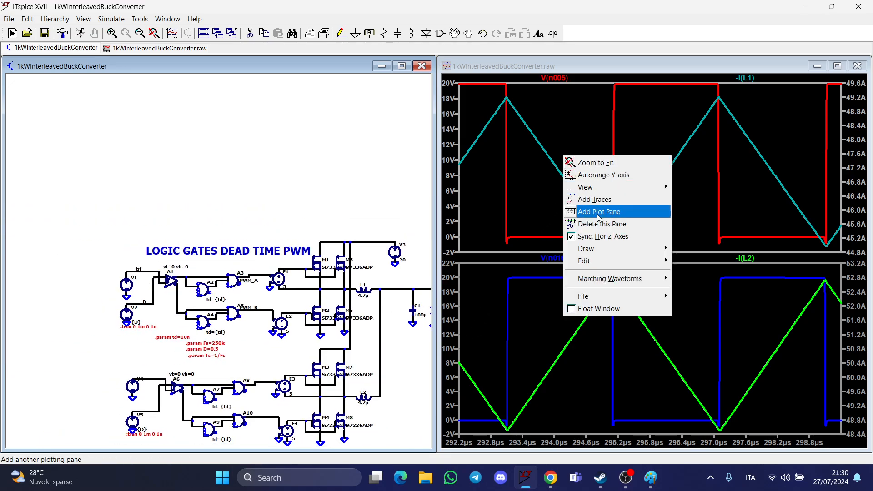
{"action": "left_click", "coordinate": [597, 211]}
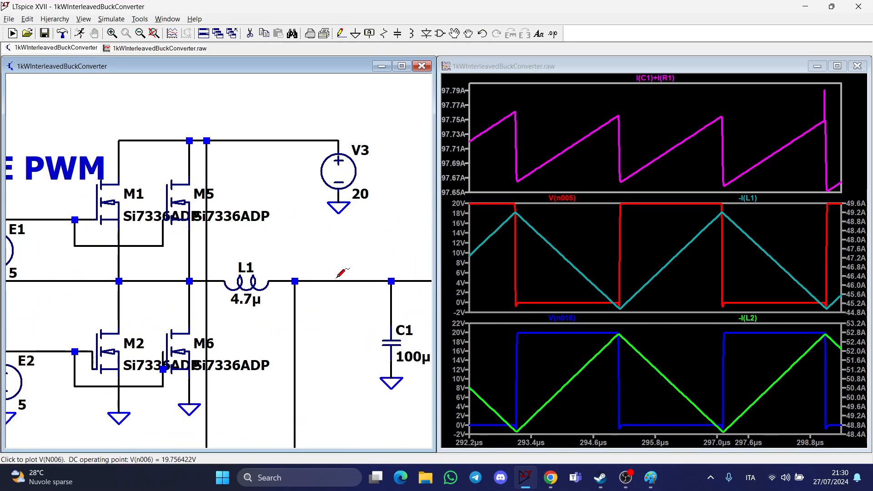
{"action": "mouse_move", "coordinate": [306, 295]}
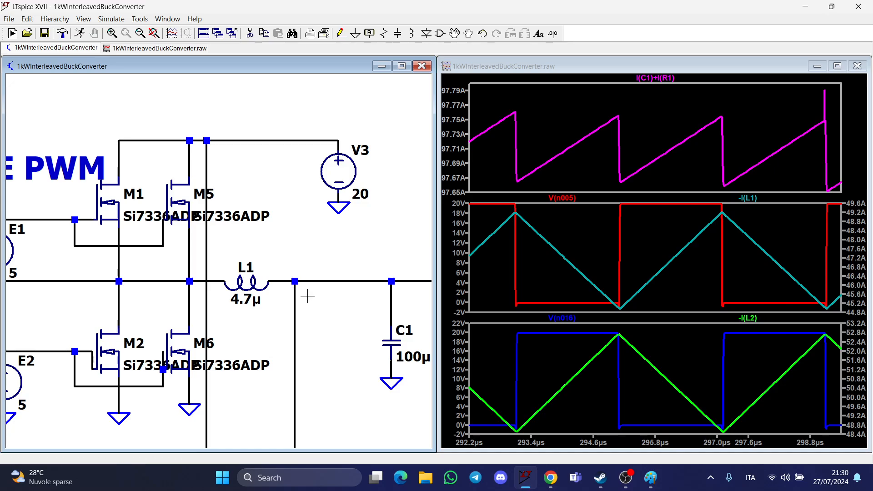
{"action": "mouse_move", "coordinate": [786, 164]}
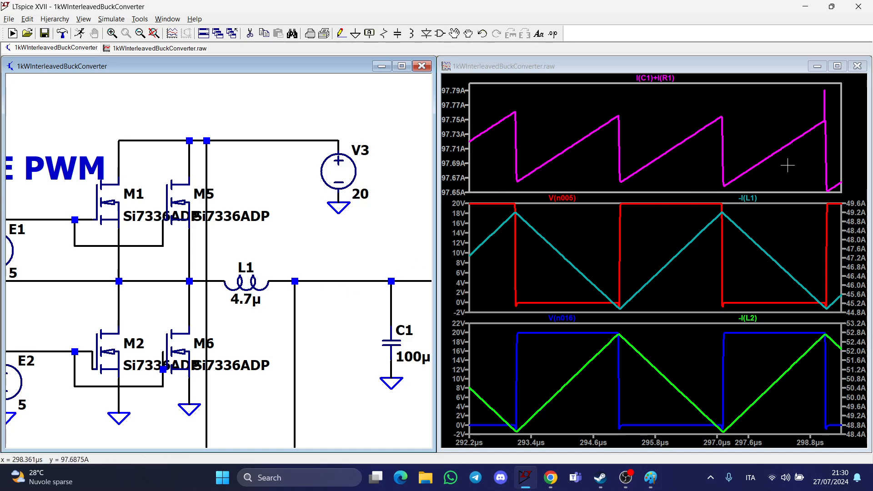
{"action": "mouse_move", "coordinate": [542, 162]}
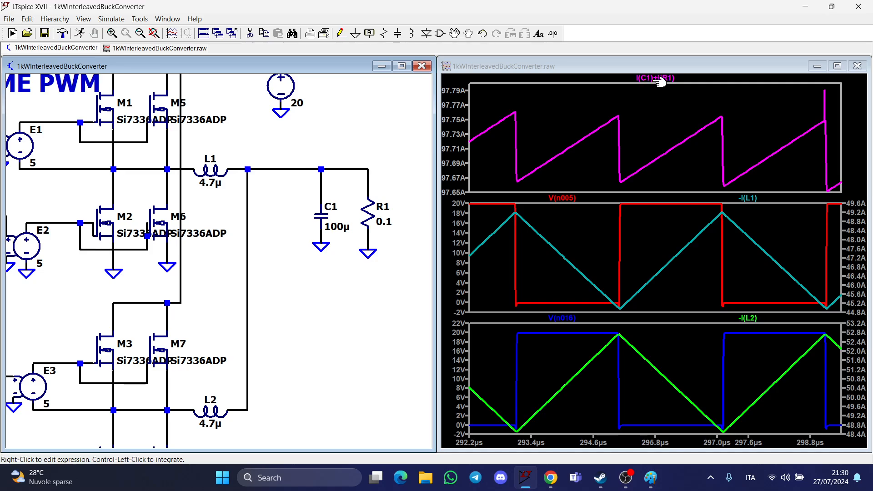
{"action": "mouse_move", "coordinate": [675, 82]}
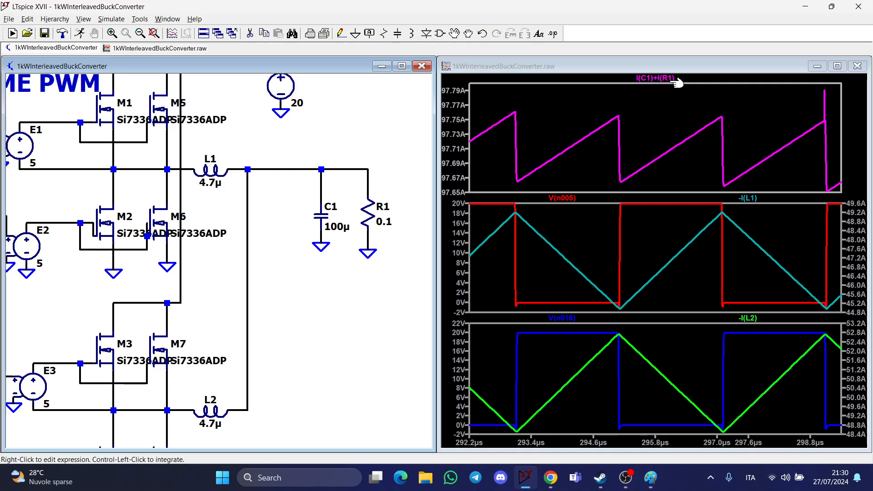
{"action": "mouse_move", "coordinate": [610, 174]}
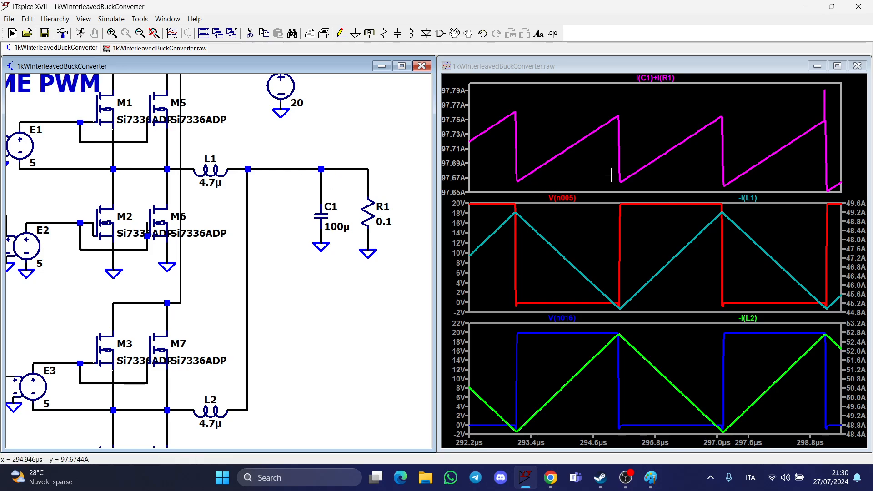
{"action": "mouse_move", "coordinate": [621, 158]}
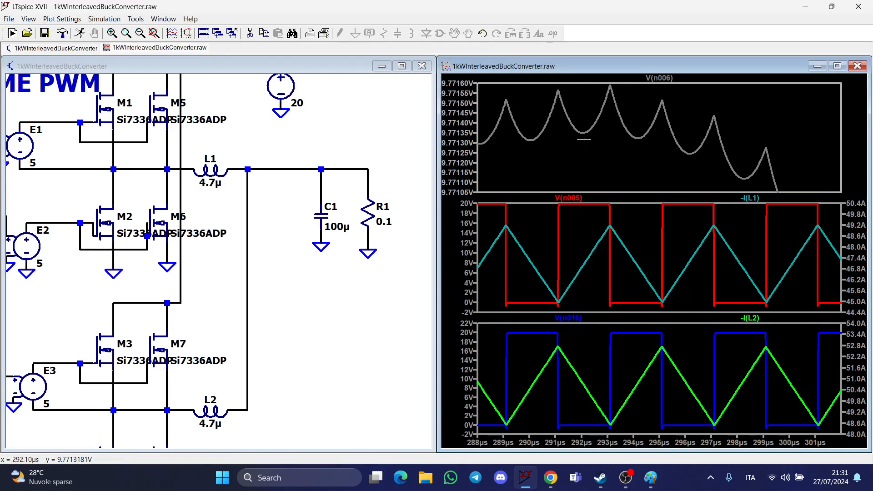
{"action": "scroll", "scroll_direction": "down", "scroll_amount": 3}
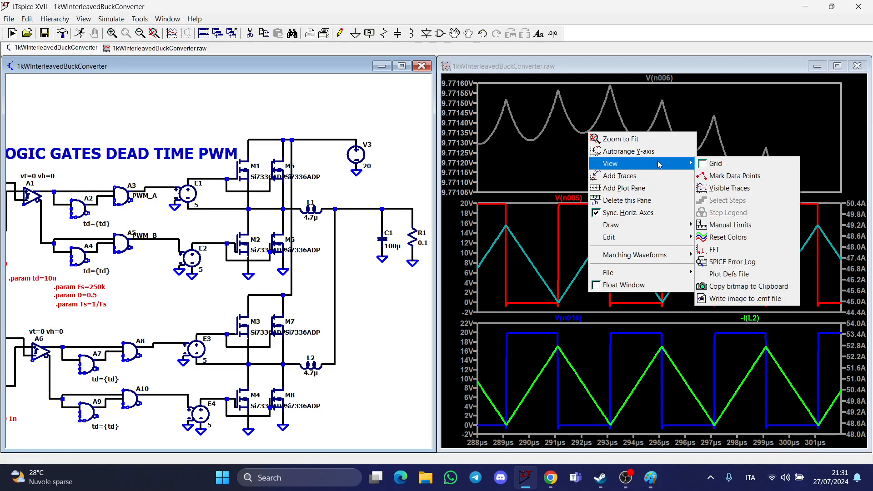
FFT V(n006) on a linear axis, zoom to 0.35–1.12 MHz, and label the 501 kHz peak.
{"action": "left_click", "coordinate": [712, 249]}
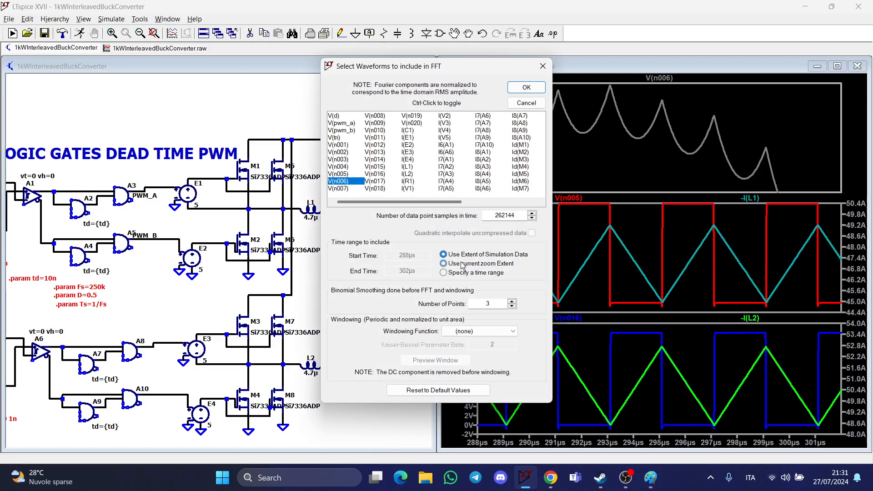
{"action": "left_click", "coordinate": [524, 86]}
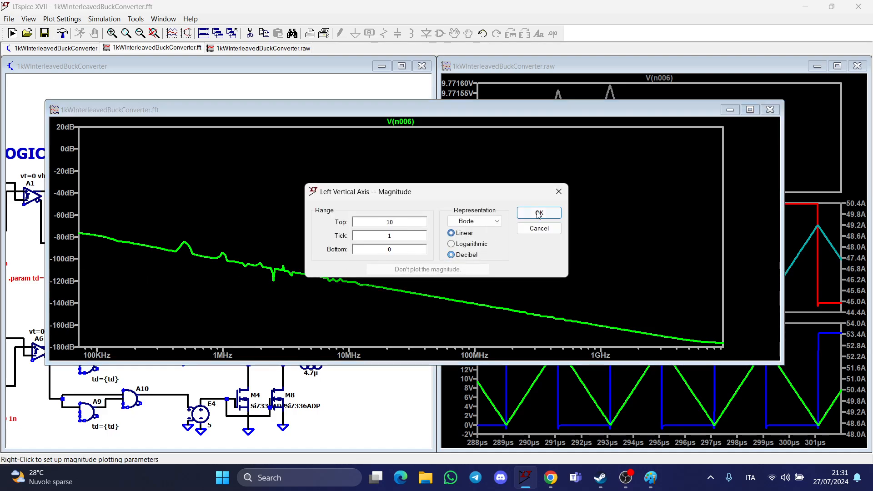
{"action": "left_click", "coordinate": [537, 213]}
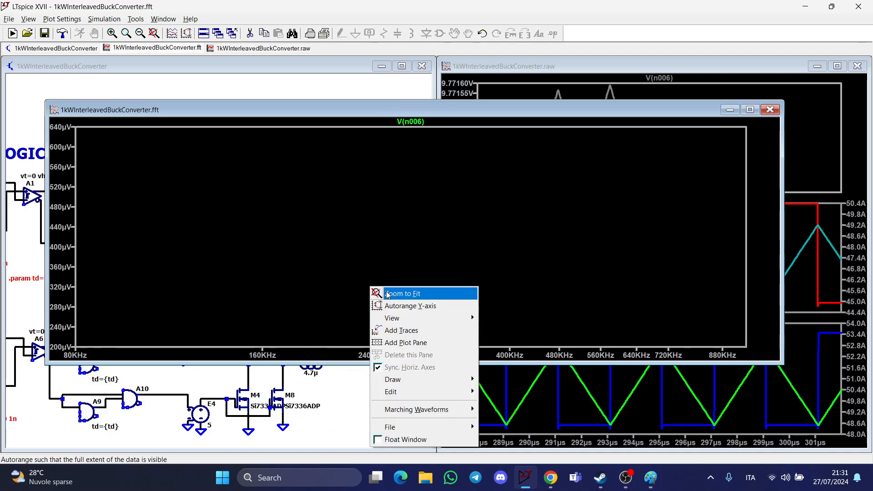
{"action": "left_click", "coordinate": [402, 293]}
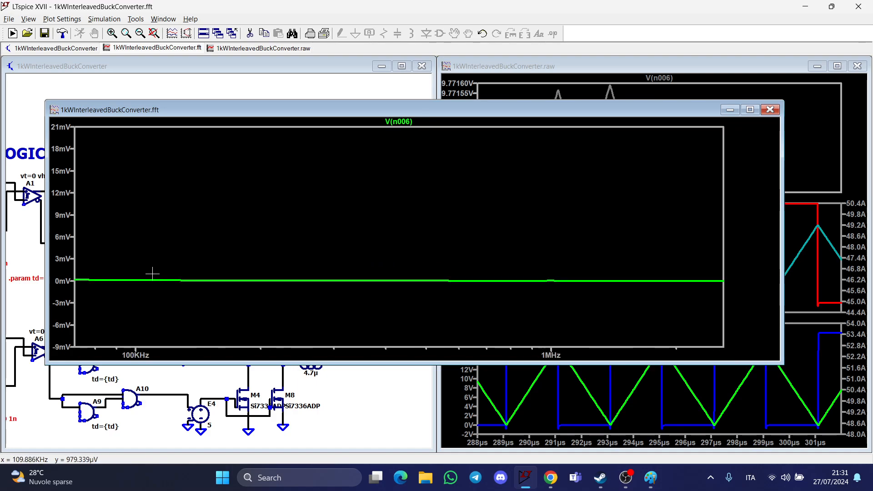
{"action": "left_click_drag", "start_coordinate": [81, 216], "coordinate": [446, 225]}
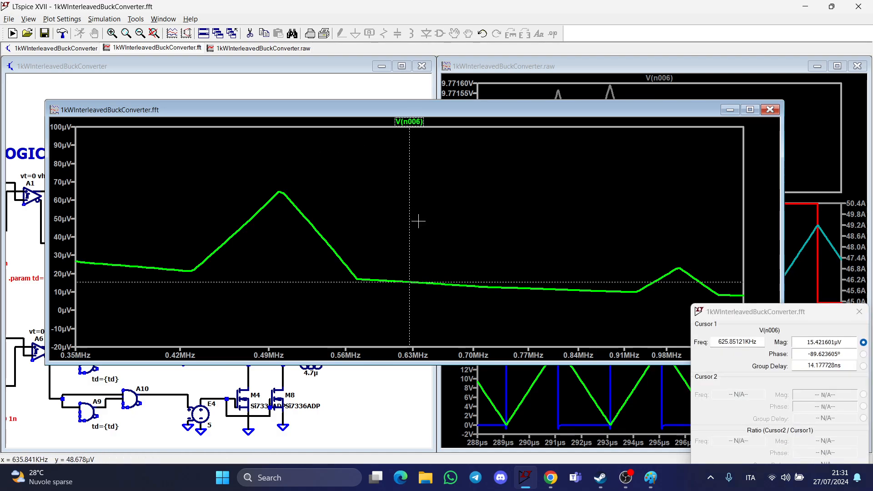
{"action": "left_click", "coordinate": [281, 193]}
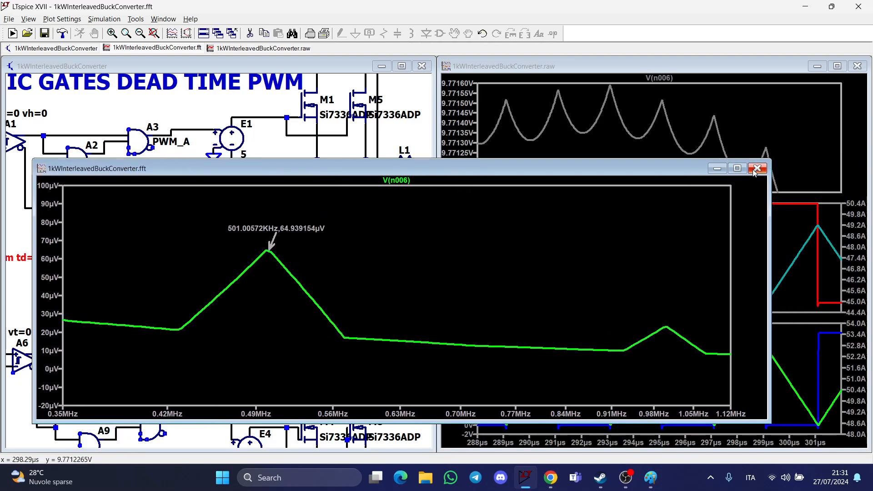
{"action": "mouse_move", "coordinate": [716, 168]}
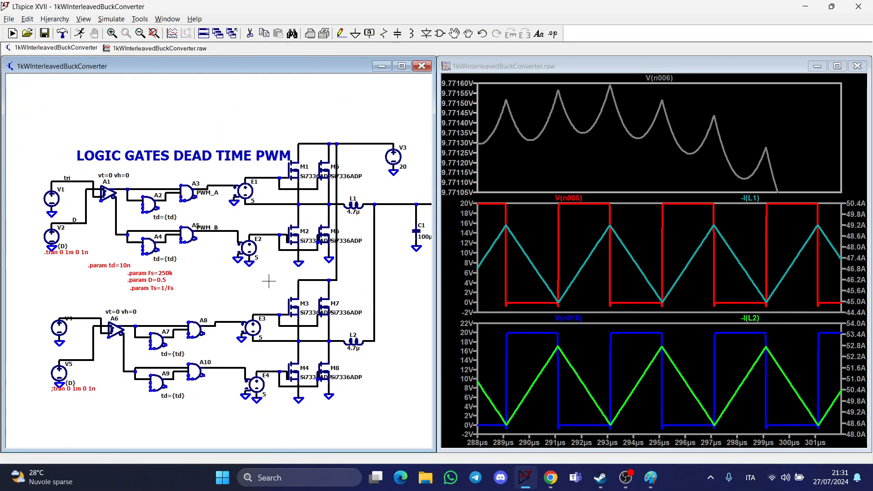
{"action": "mouse_move", "coordinate": [543, 173]}
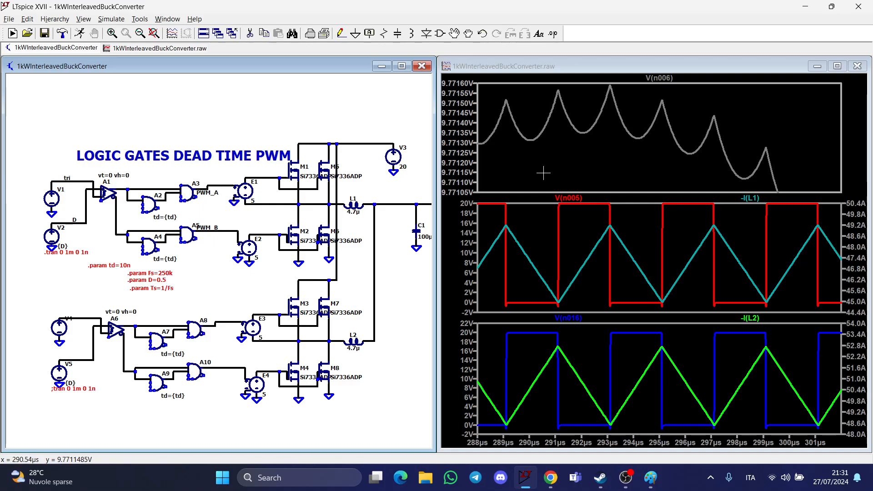
{"action": "mouse_move", "coordinate": [569, 148]}
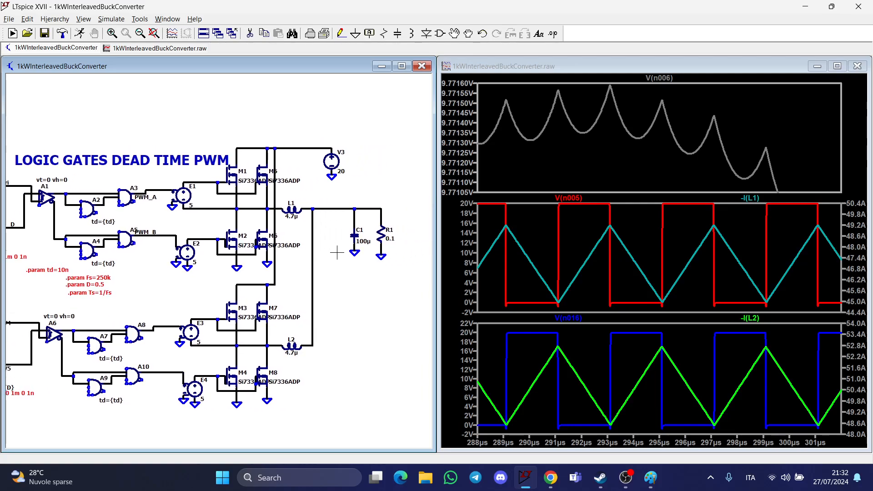
{"action": "mouse_move", "coordinate": [826, 264]}
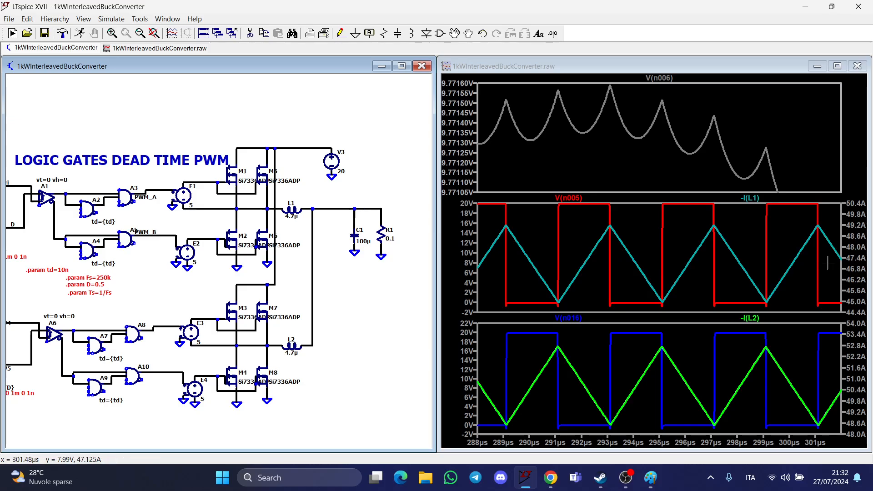
{"action": "mouse_move", "coordinate": [341, 243]}
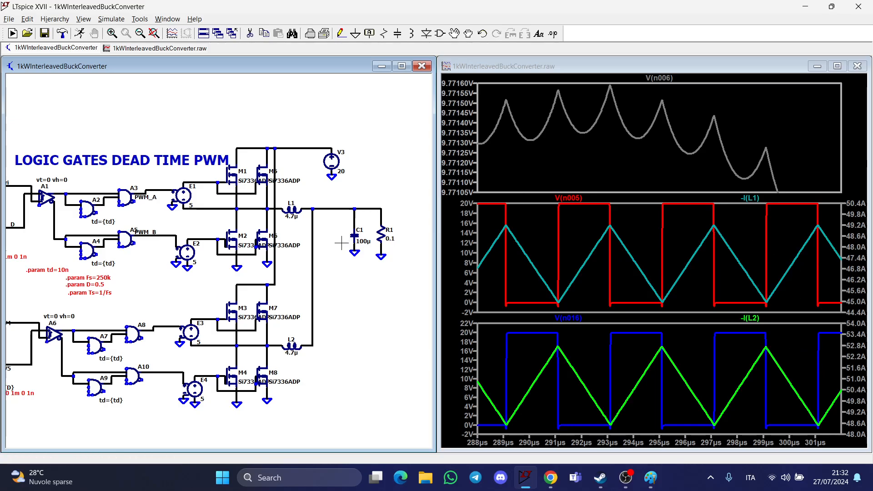
{"action": "mouse_move", "coordinate": [359, 239]}
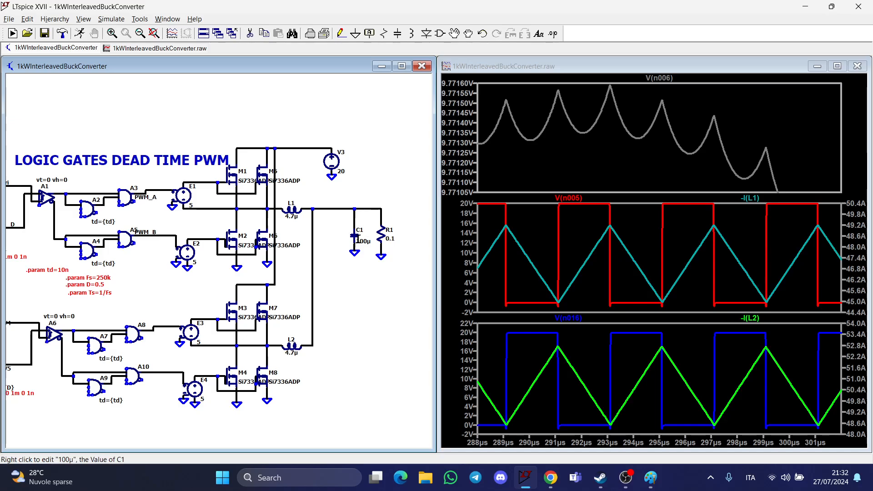
{"action": "mouse_move", "coordinate": [332, 329]}
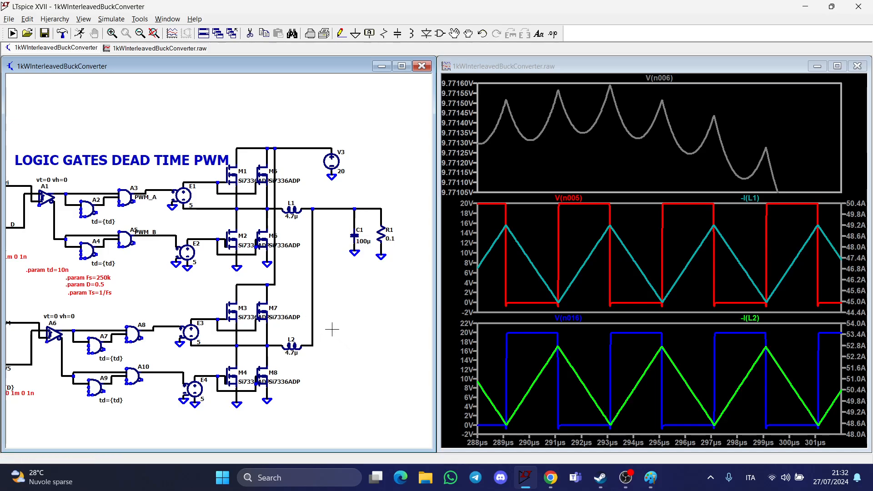
{"action": "mouse_move", "coordinate": [355, 206]}
{"action": "type", "text": "1kW I"}
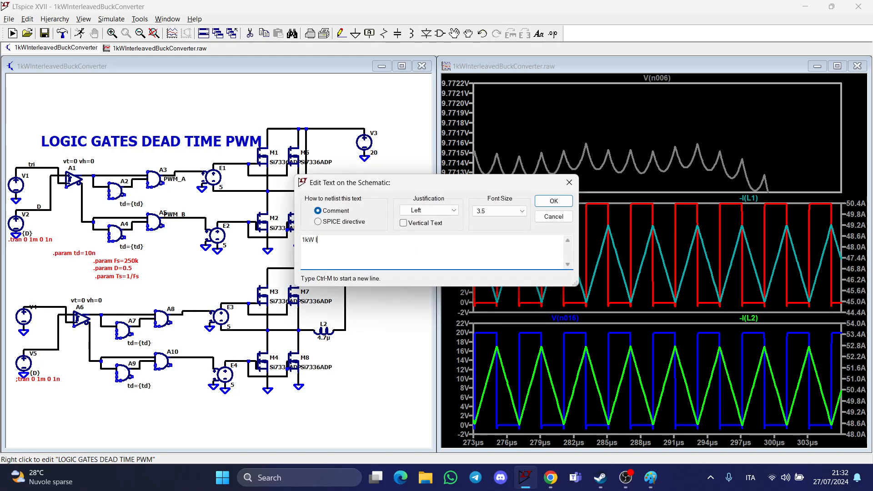
Retitle the schematic '1kW Interleaved Buck Converter' and plot output current I(C1)+I(R1).
{"action": "type", "text": "nterleaved Bu"}
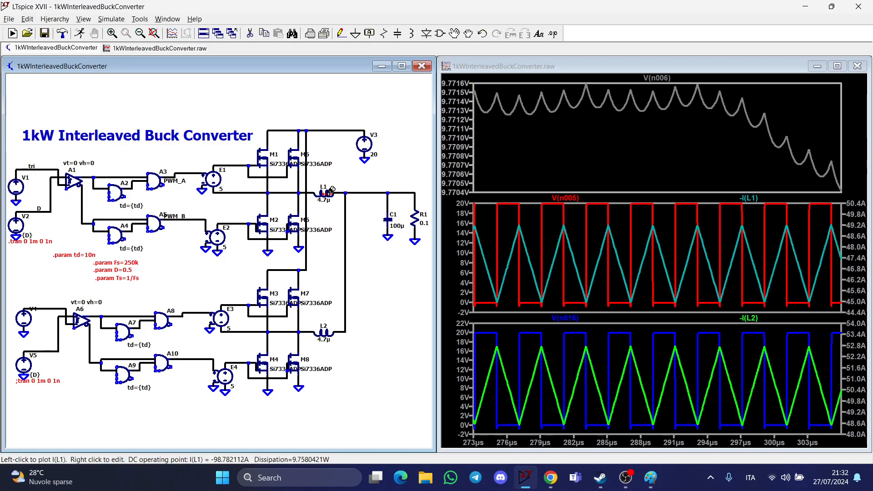
{"action": "left_click", "coordinate": [362, 194]}
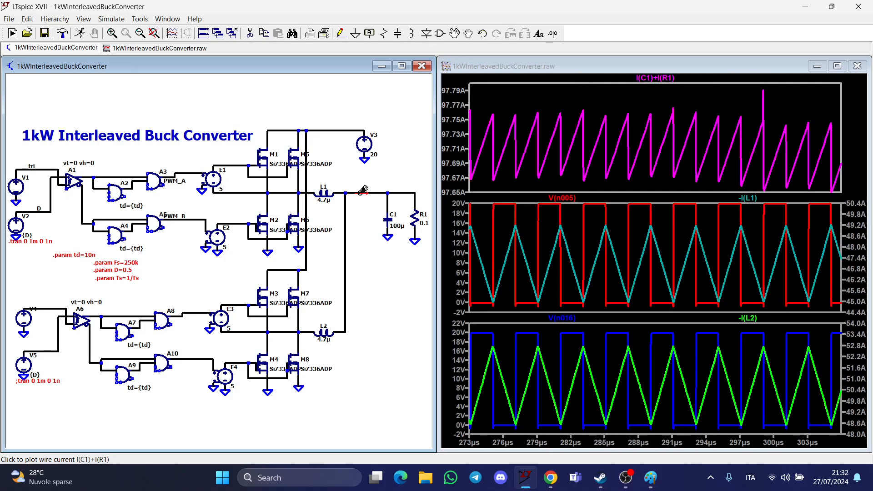